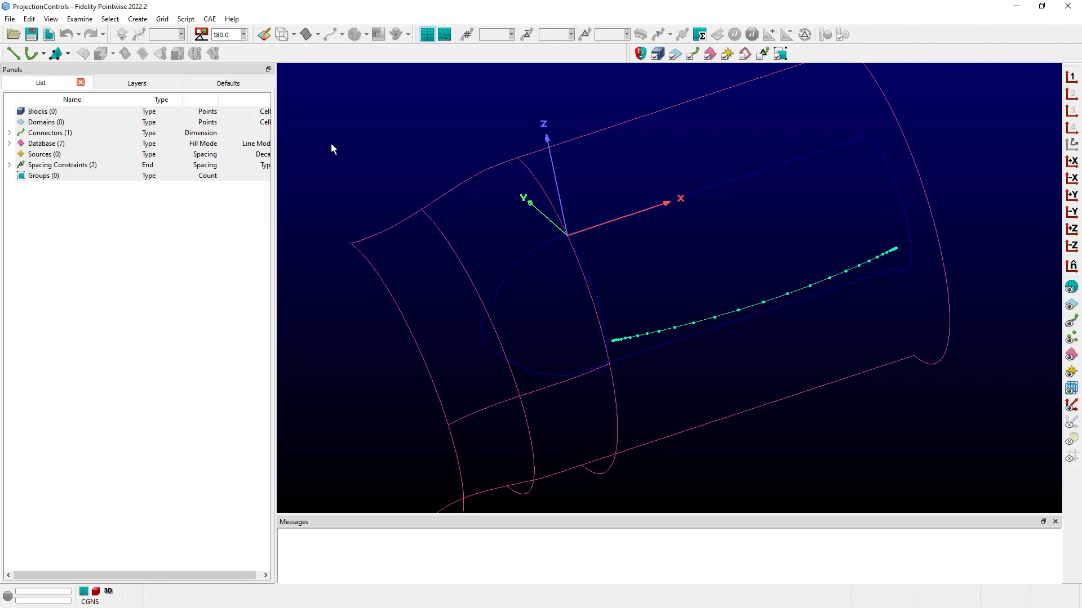
pyautogui.moveTo(351, 149)
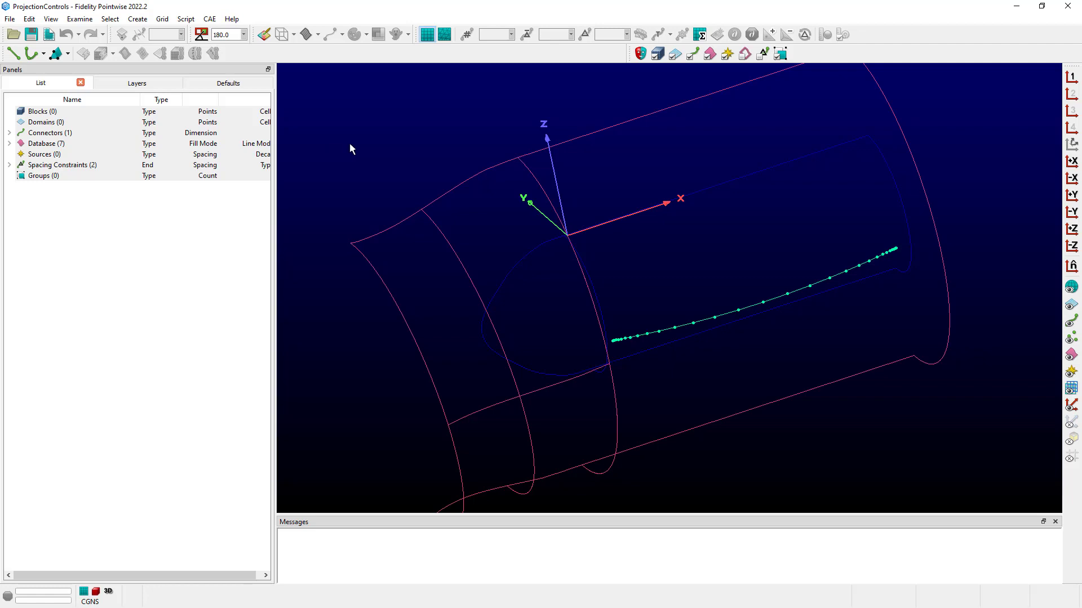
# Select the single connector beside the cylindrical shroud surface in the display
pyautogui.click(759, 310)
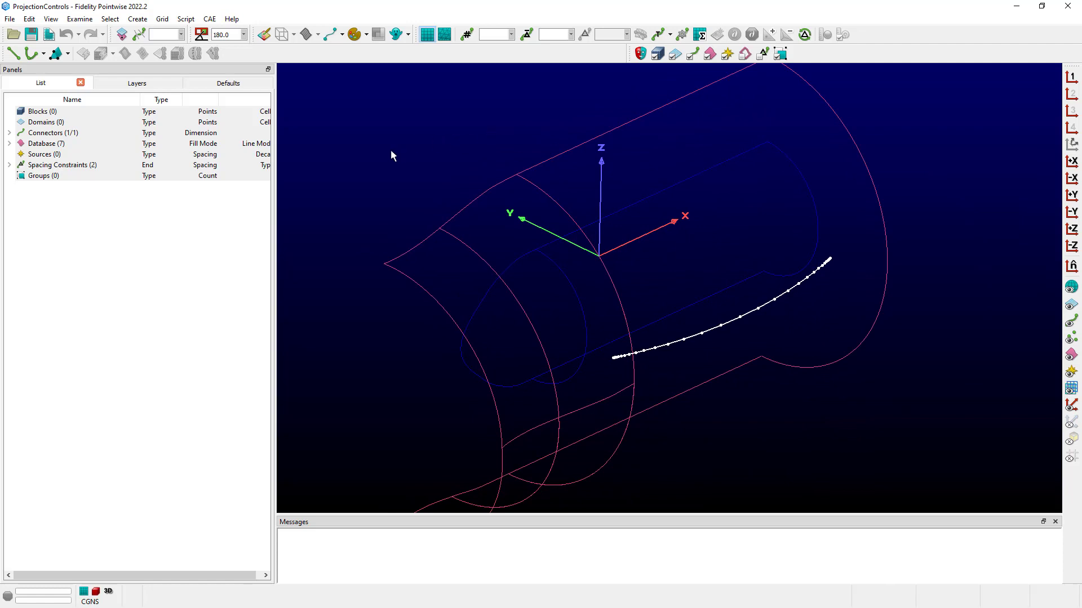
pyautogui.moveTo(366, 153)
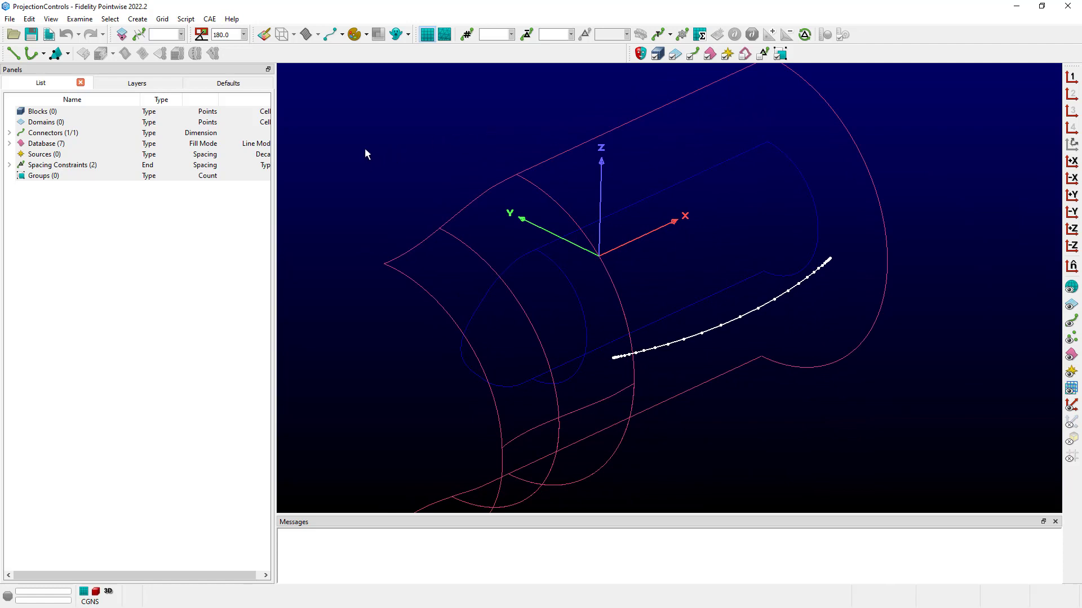
pyautogui.moveTo(162, 19)
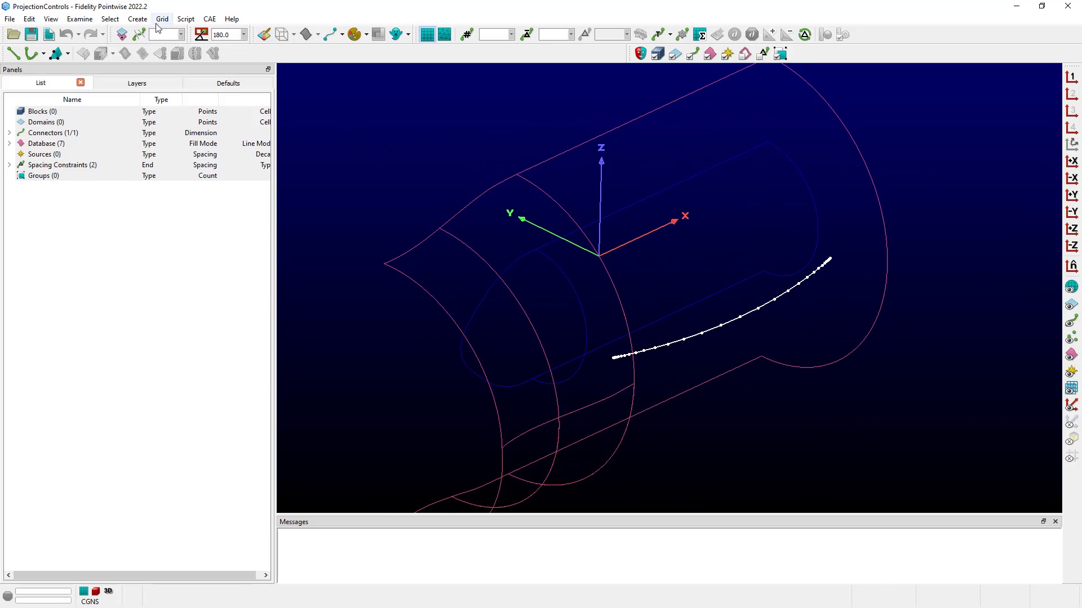
pyautogui.click(161, 19)
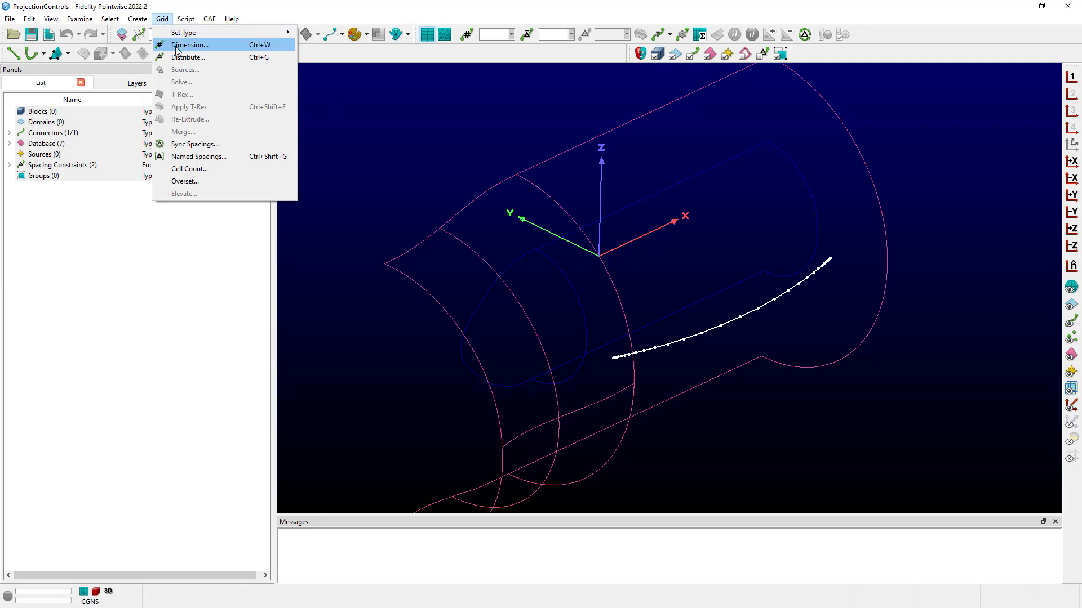
pyautogui.click(188, 58)
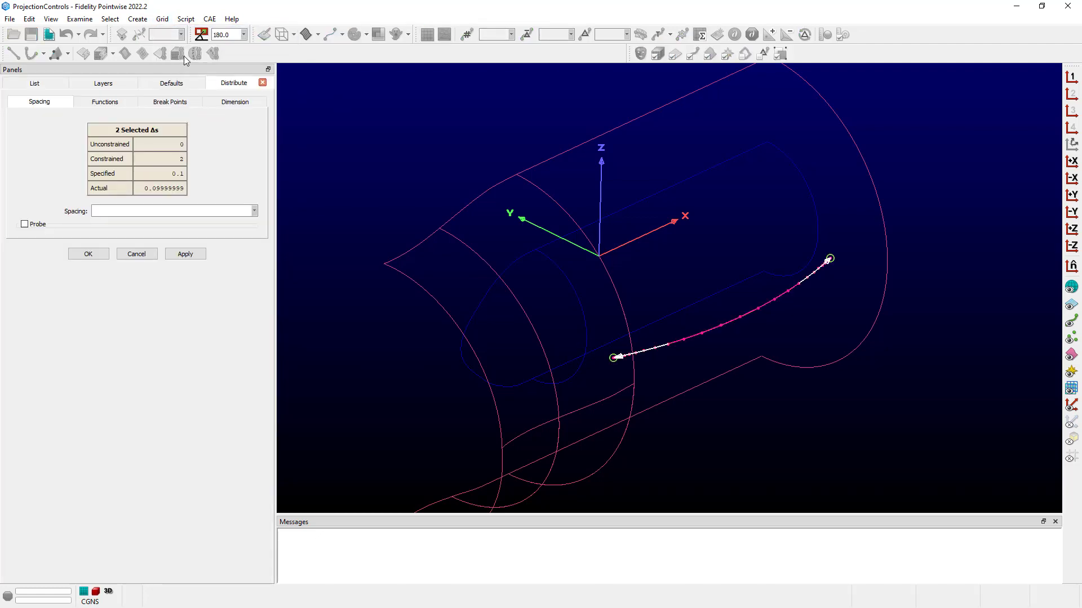
pyautogui.click(105, 102)
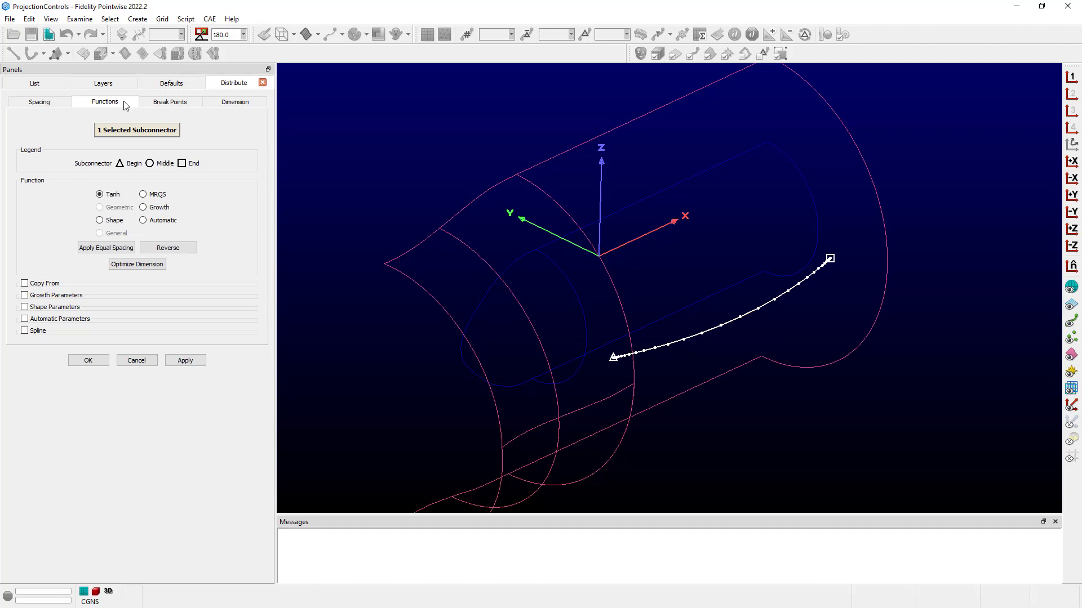
pyautogui.moveTo(101, 212)
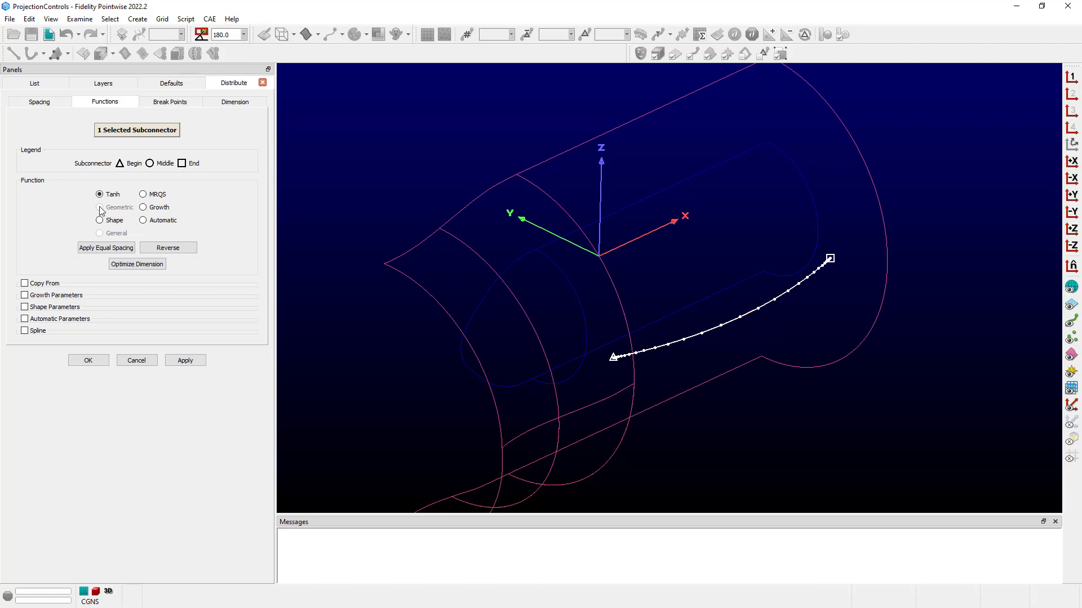
pyautogui.moveTo(119, 205)
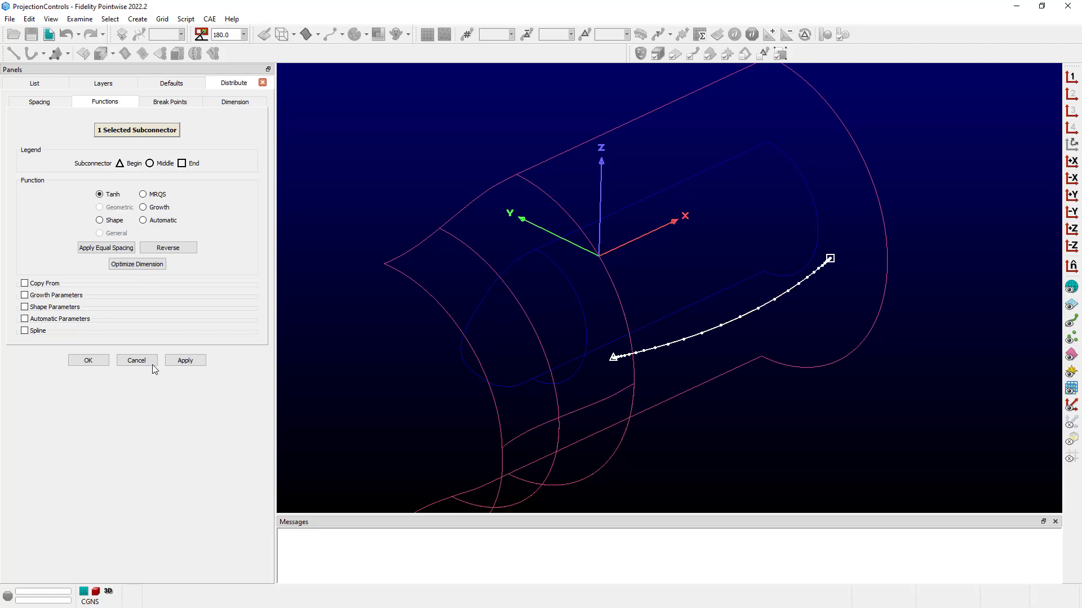
pyautogui.click(89, 360)
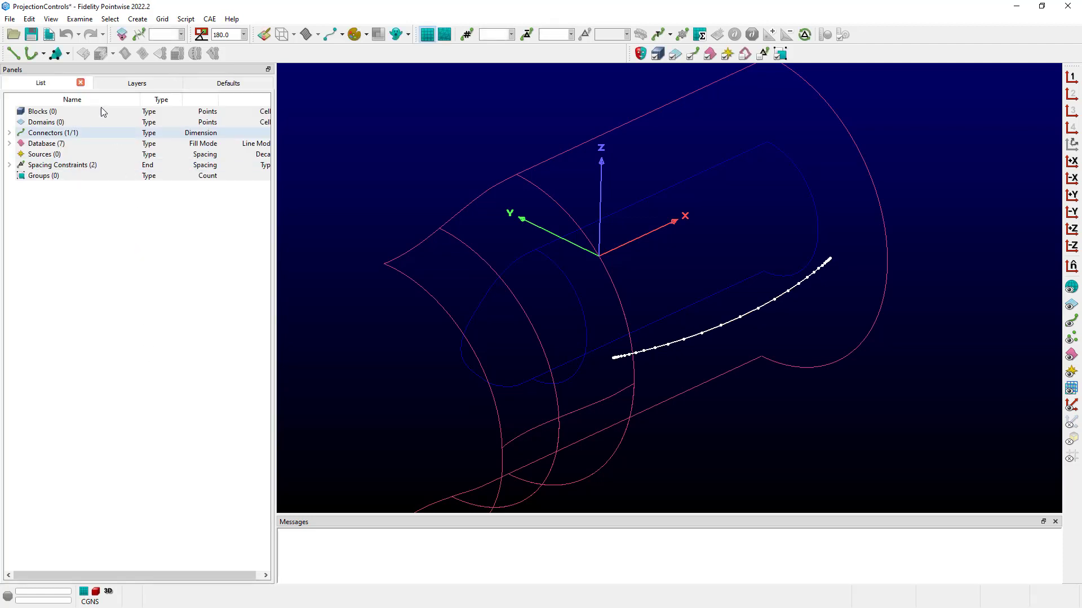
# Open Edit > Project for the connector, showing 0 of 31 points on the database
pyautogui.click(28, 18)
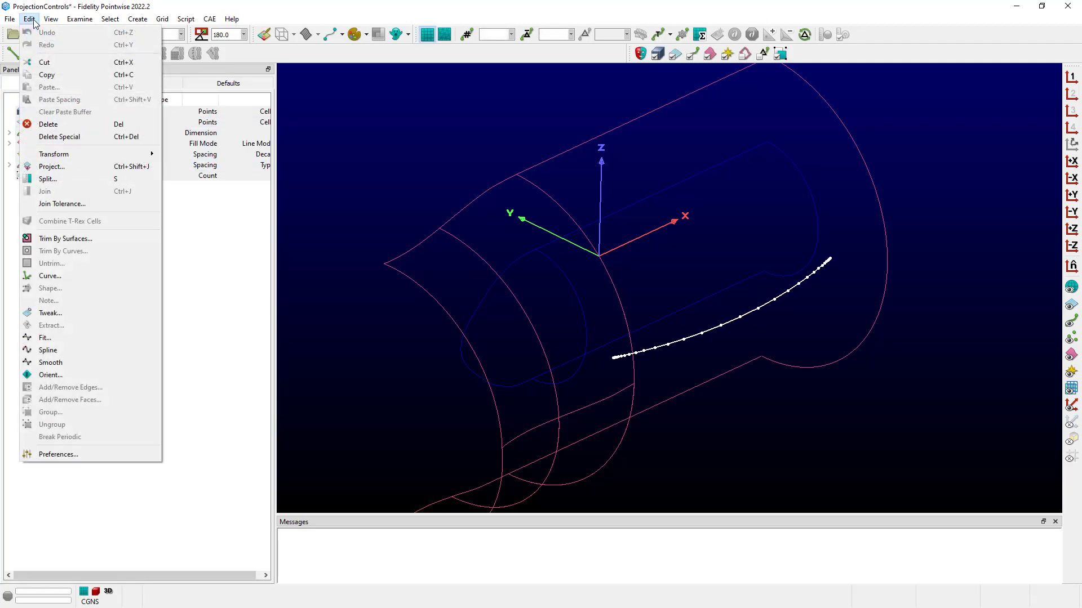
pyautogui.moveTo(52, 166)
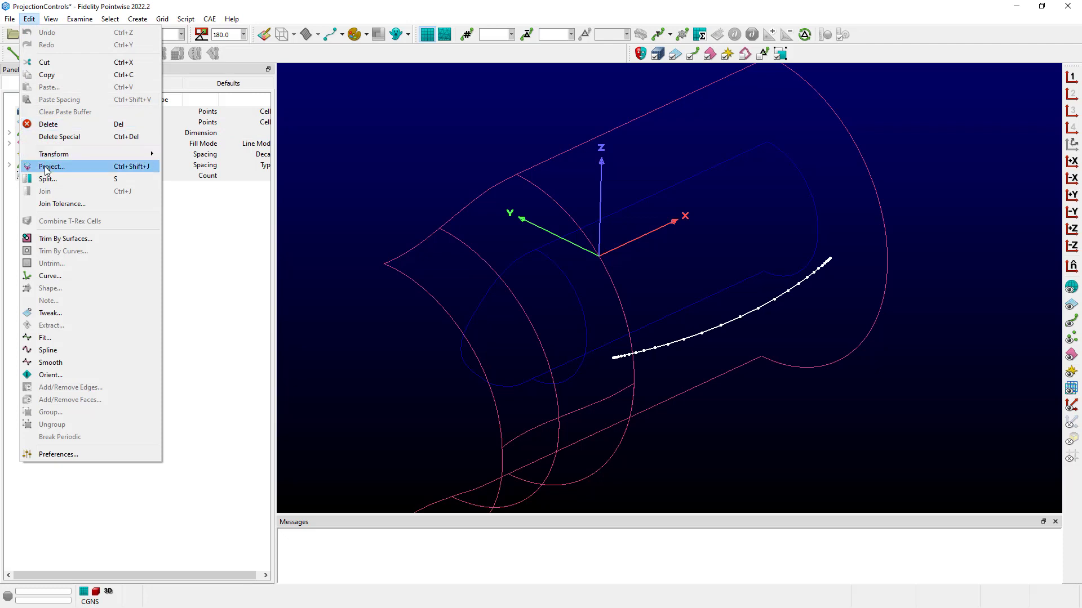
pyautogui.click(52, 166)
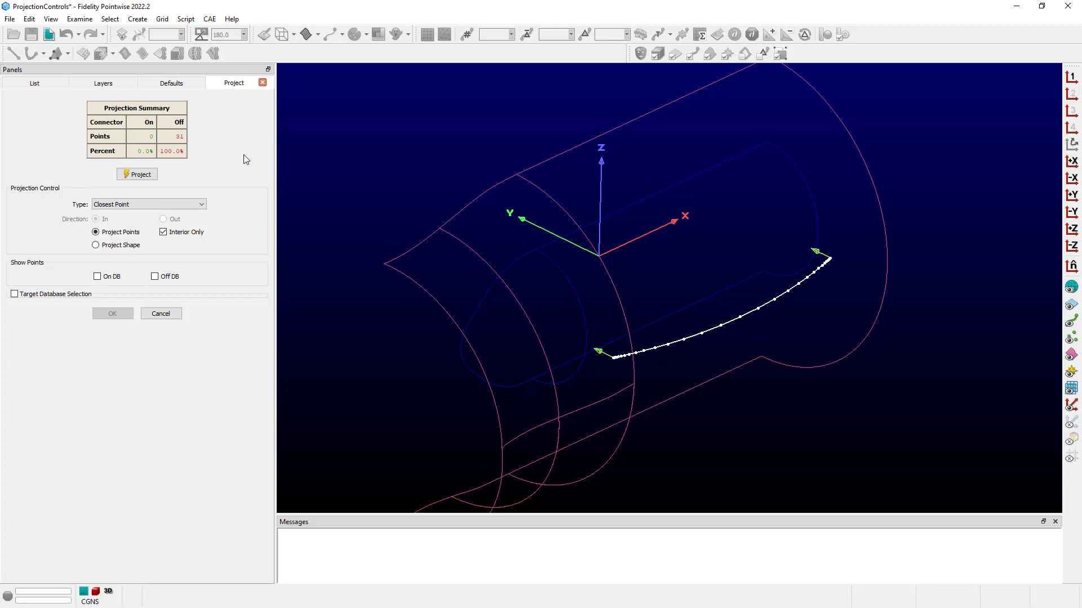
pyautogui.moveTo(232, 254)
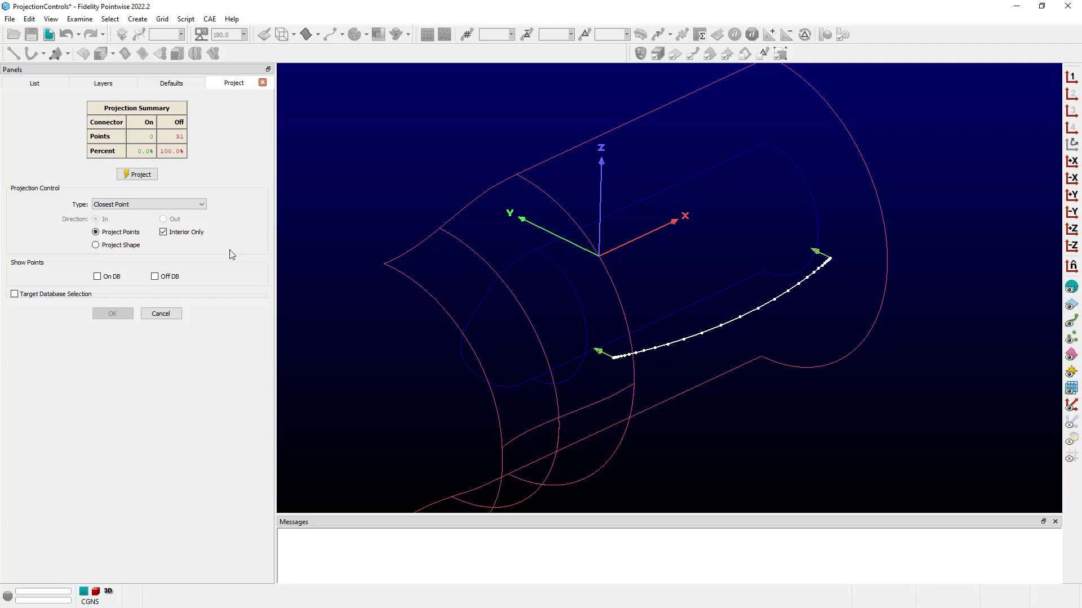
pyautogui.moveTo(178, 192)
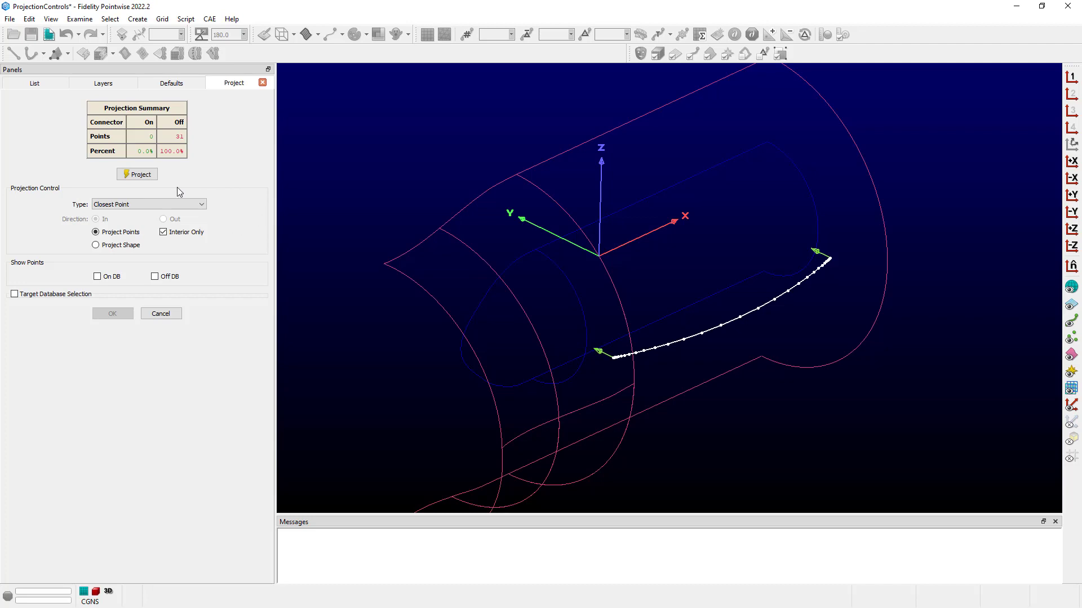
pyautogui.moveTo(105, 259)
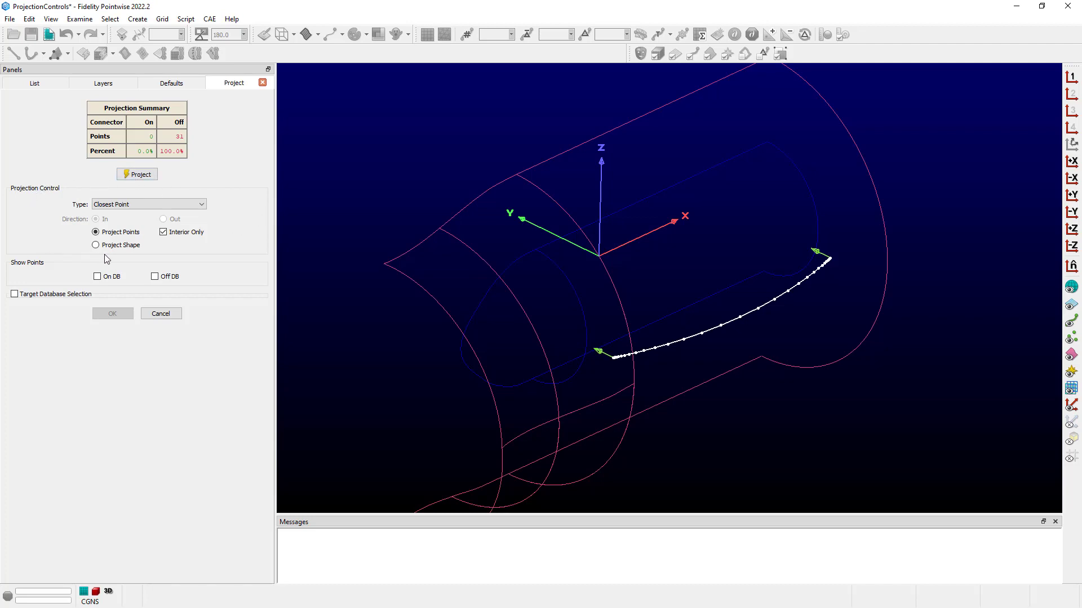
pyautogui.moveTo(270, 237)
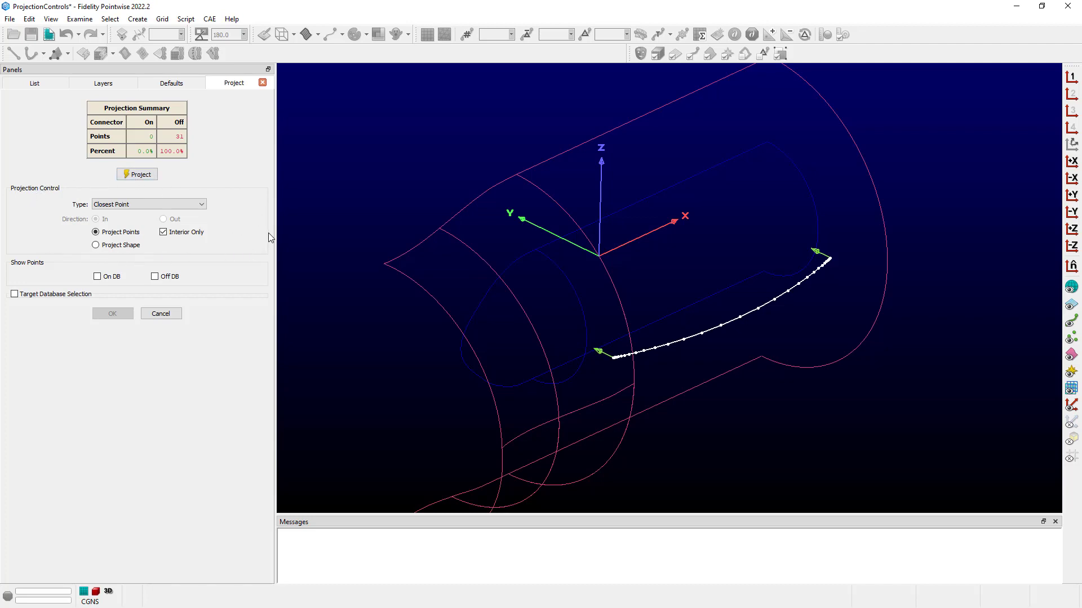
pyautogui.moveTo(268, 227)
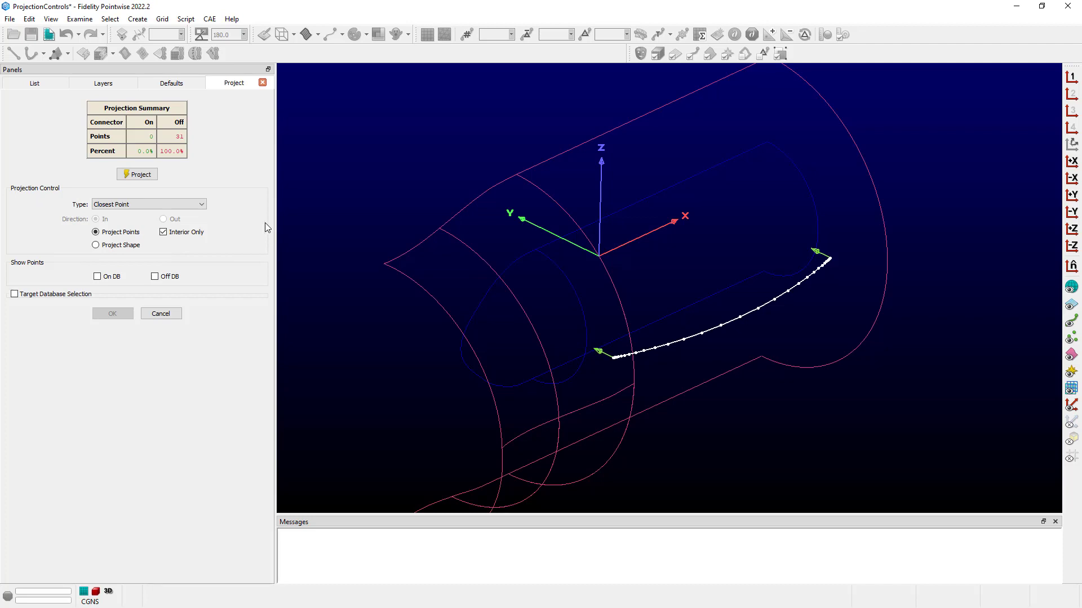
pyautogui.moveTo(219, 138)
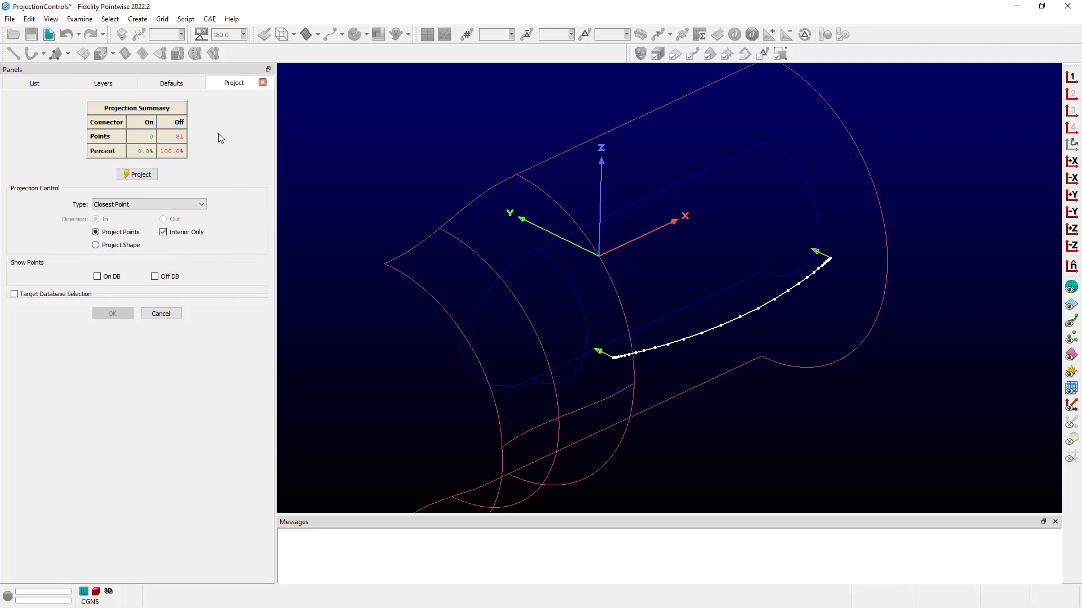
pyautogui.moveTo(206, 144)
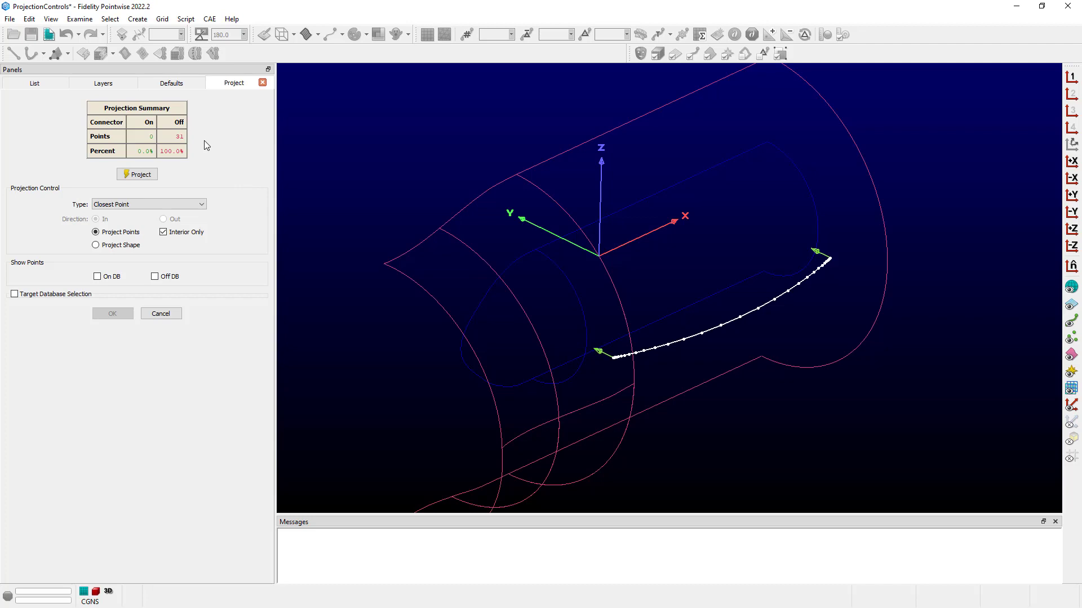
pyautogui.moveTo(353, 181)
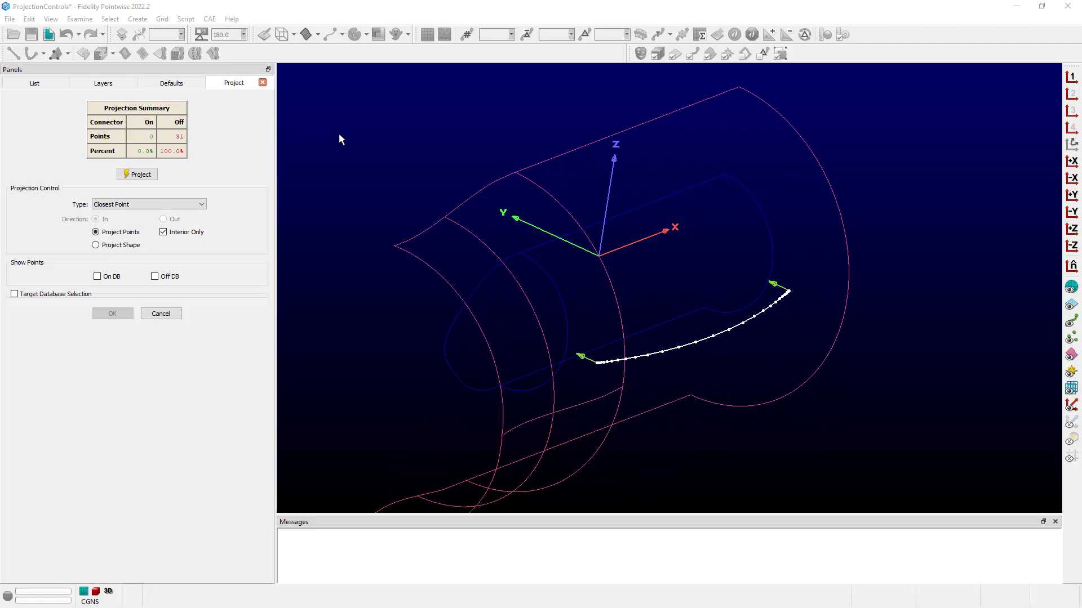
pyautogui.moveTo(230, 210)
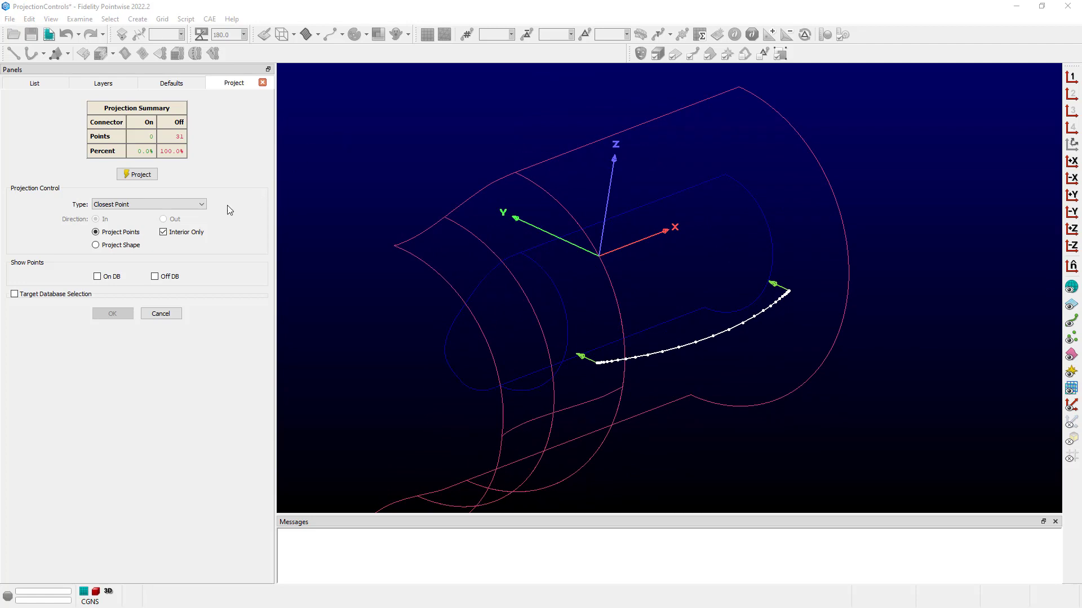
pyautogui.moveTo(163, 258)
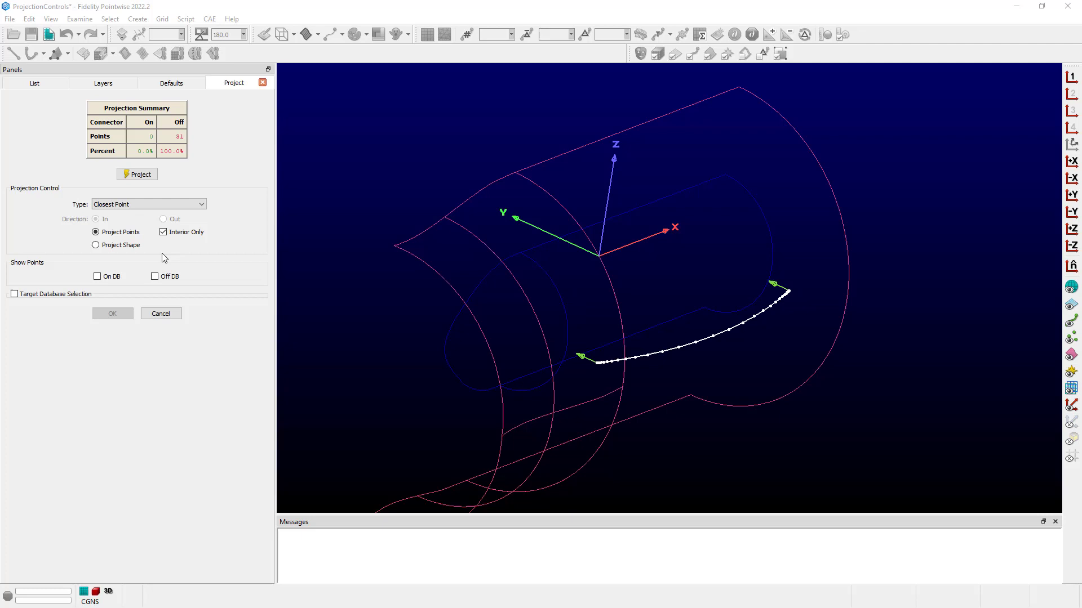
pyautogui.moveTo(200, 247)
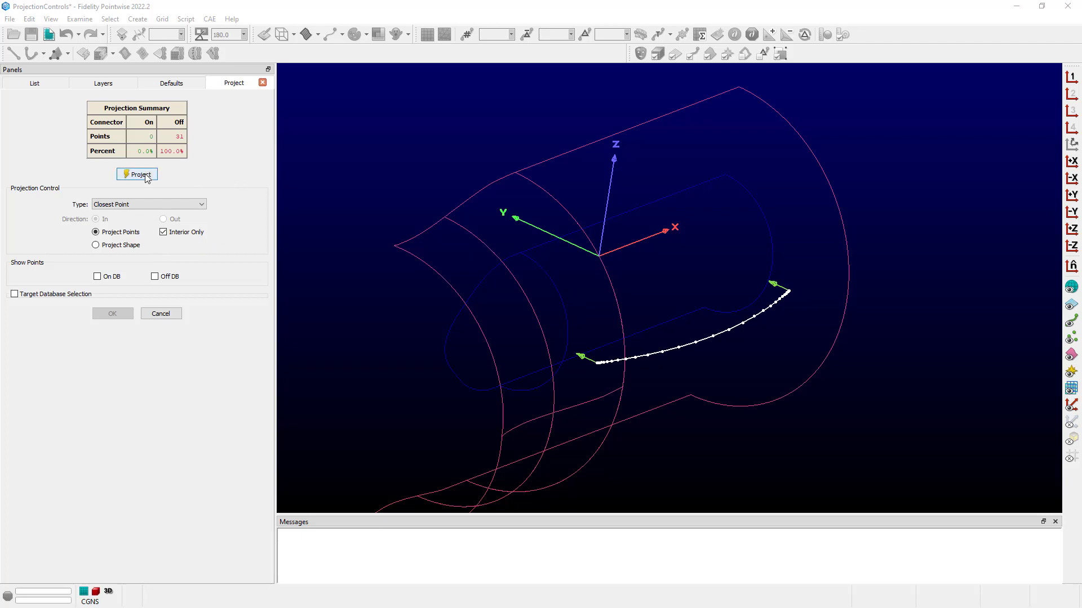
pyautogui.click(136, 174)
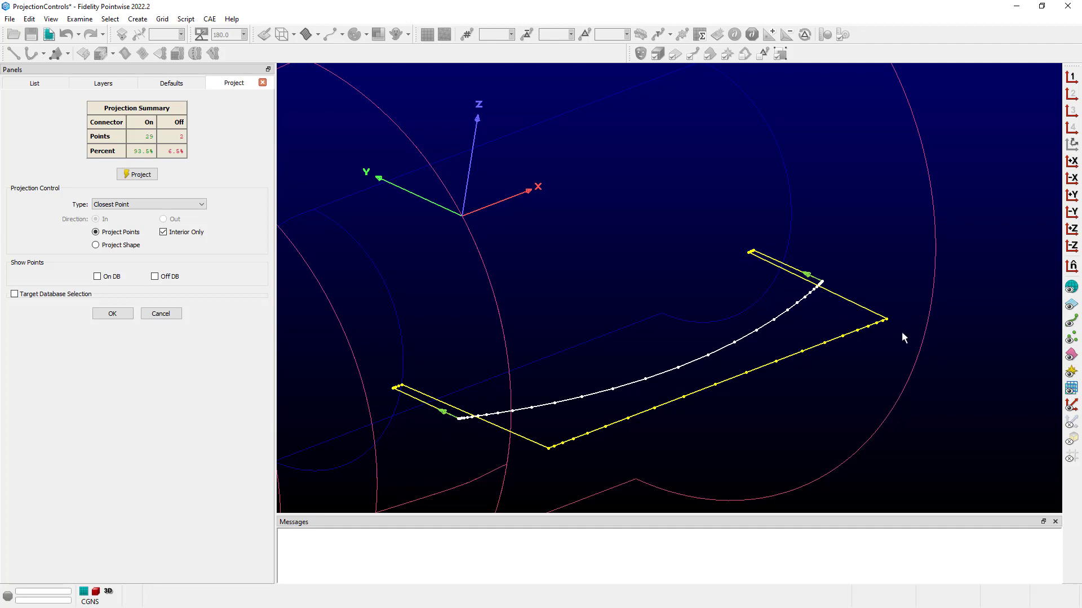
pyautogui.moveTo(648, 253)
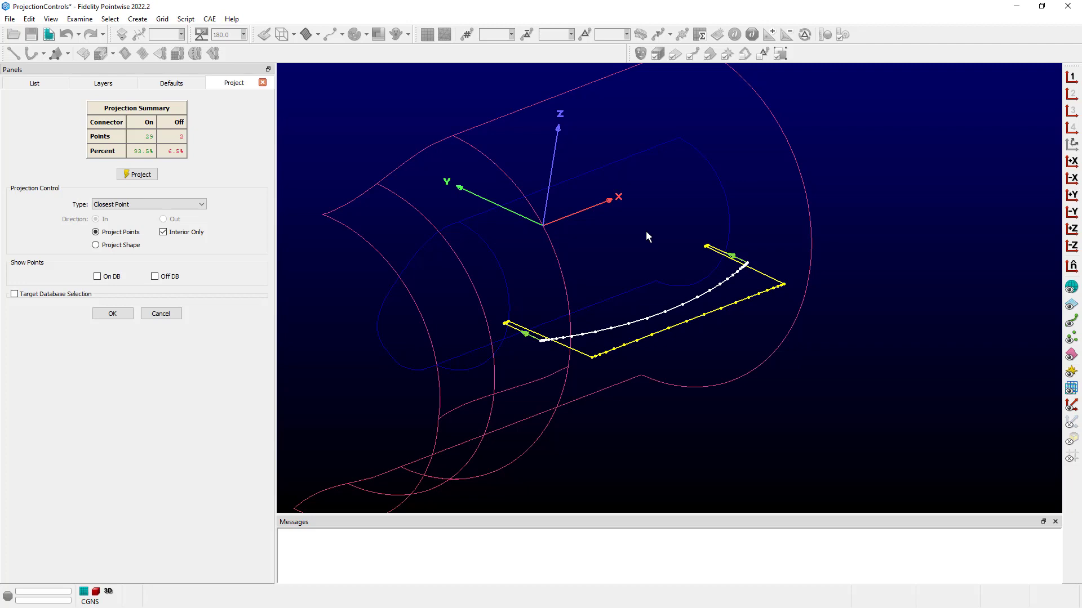
pyautogui.moveTo(219, 212)
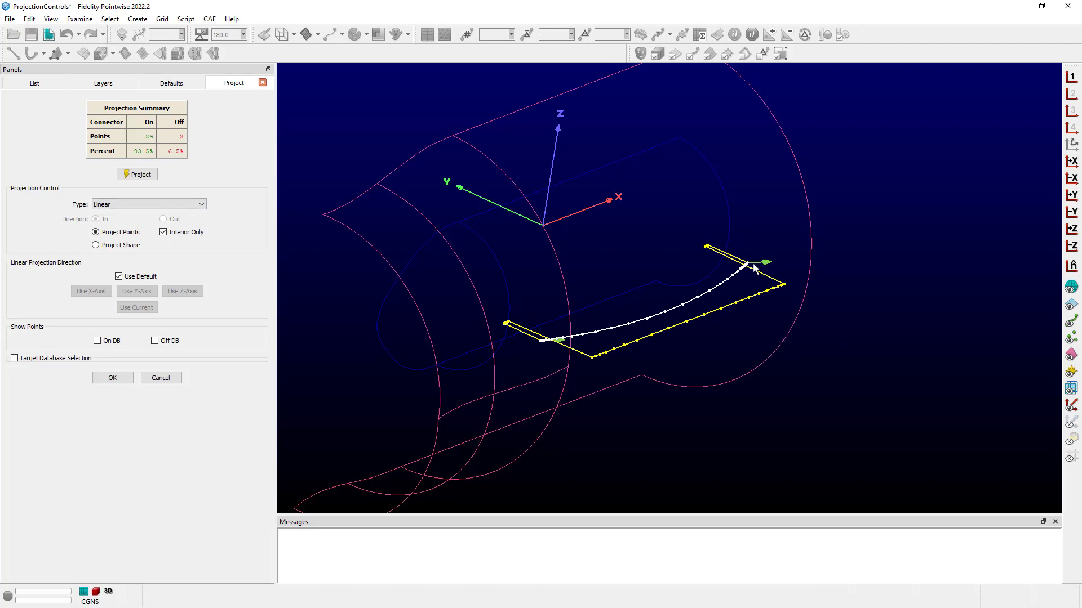
pyautogui.moveTo(754, 279)
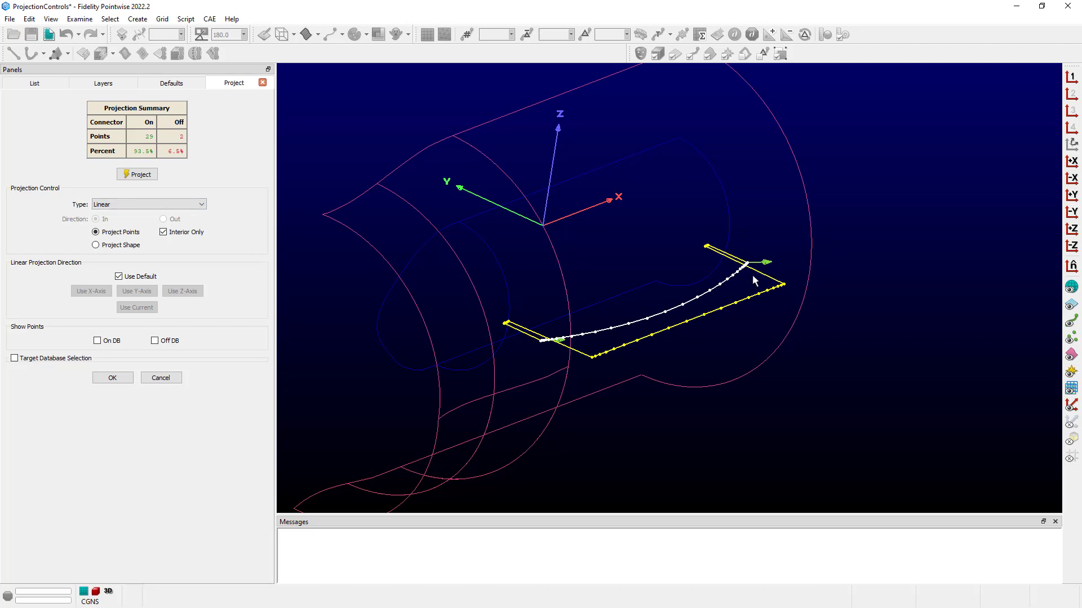
pyautogui.moveTo(171, 289)
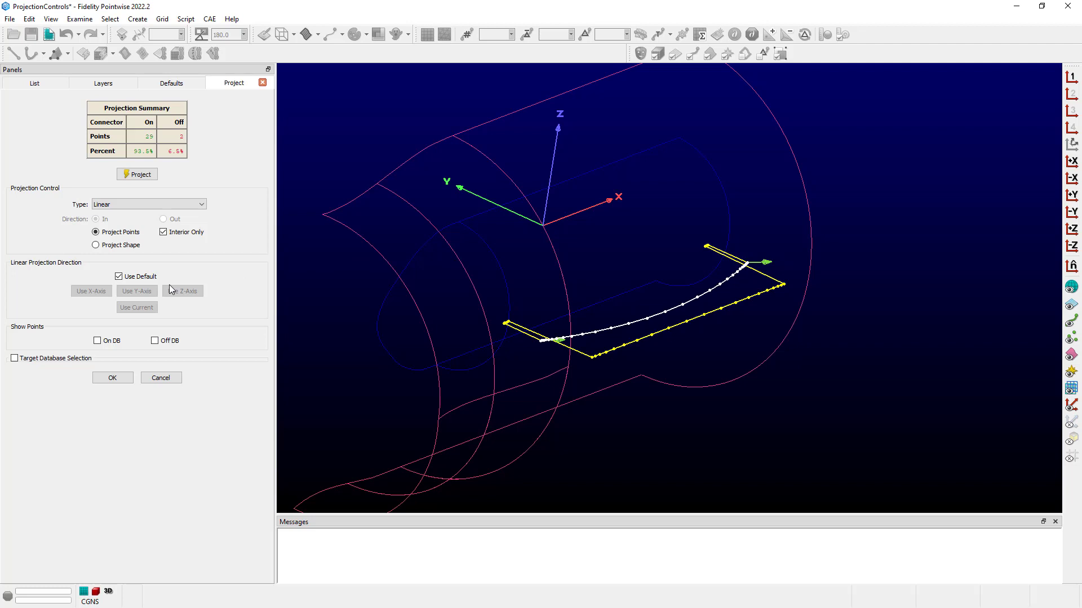
# Project the connector linearly along the current Y-axis view direction, landing 29 of 31 points
pyautogui.click(119, 276)
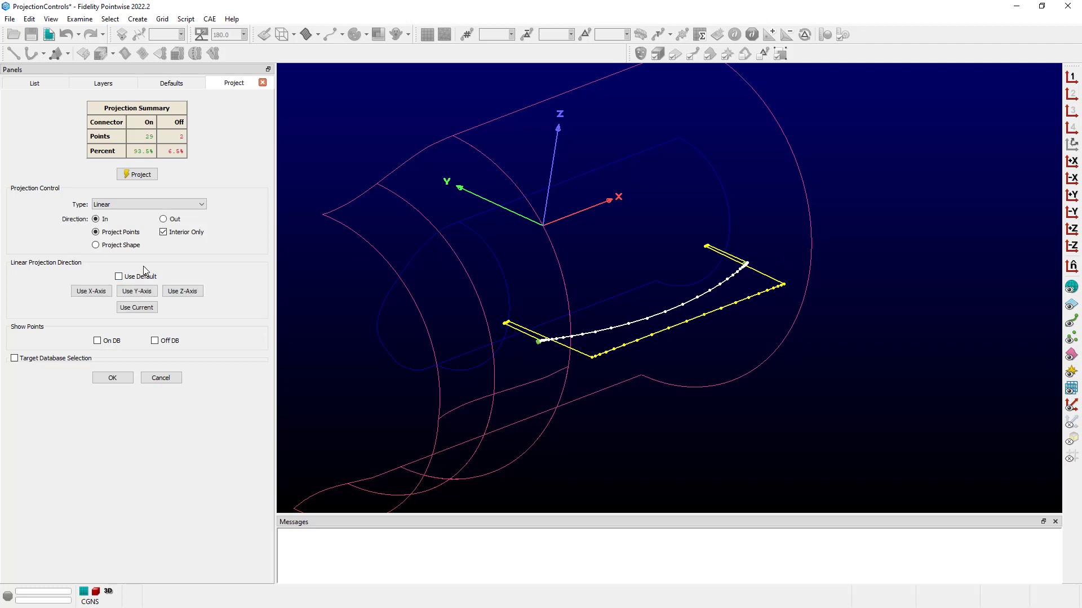
pyautogui.click(91, 290)
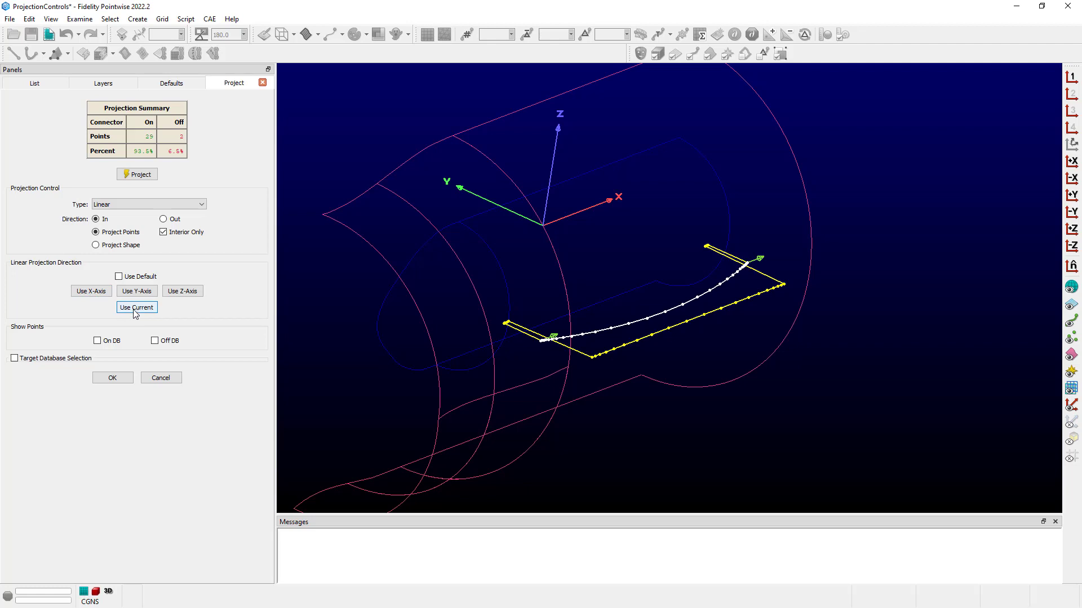
pyautogui.moveTo(916, 377)
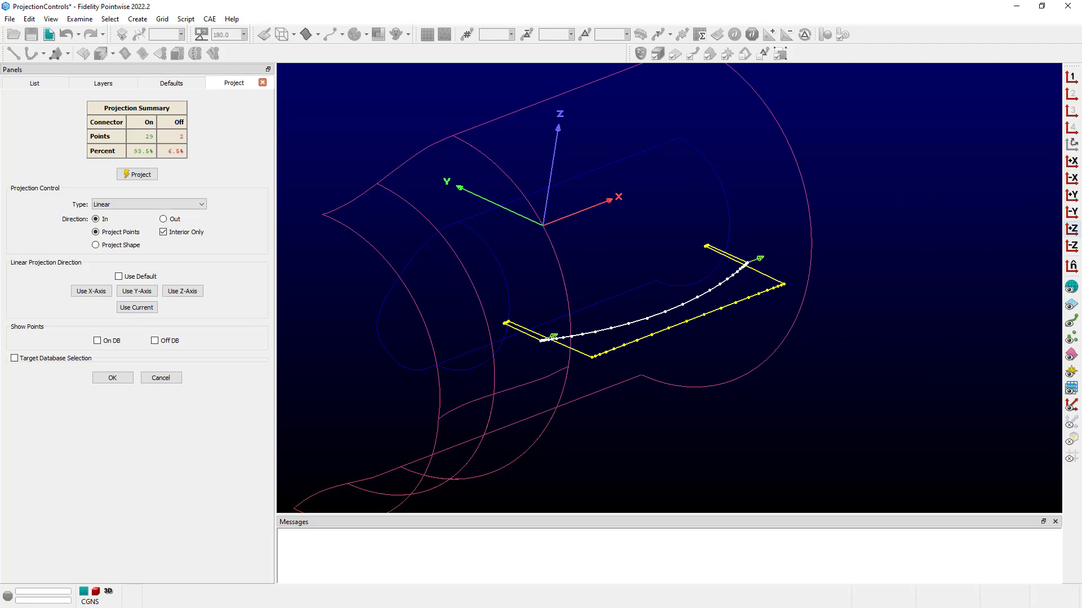
pyautogui.moveTo(1072, 196)
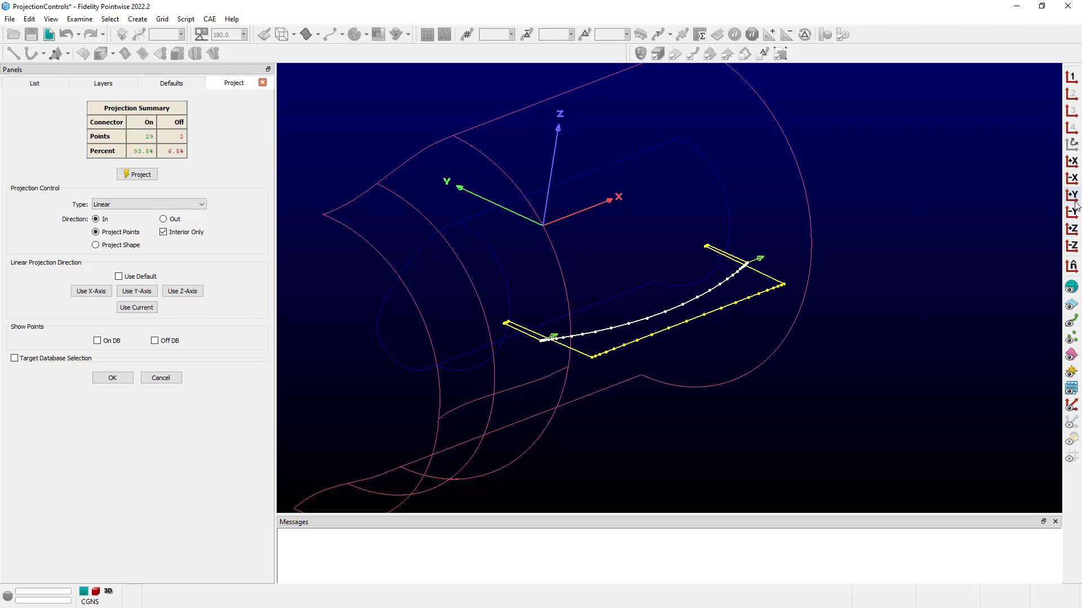
pyautogui.click(1072, 193)
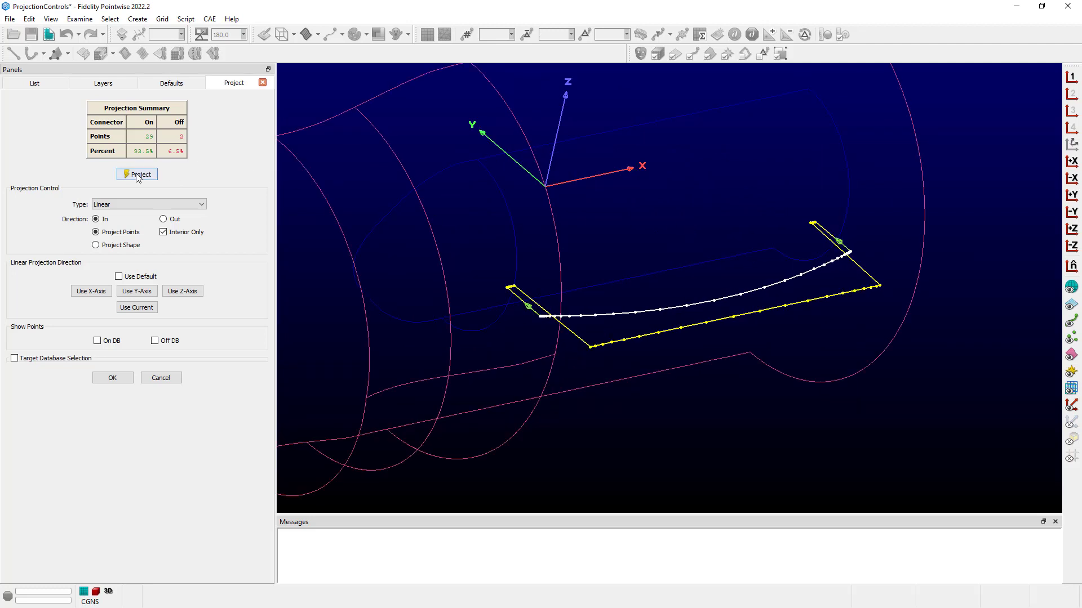
pyautogui.click(136, 174)
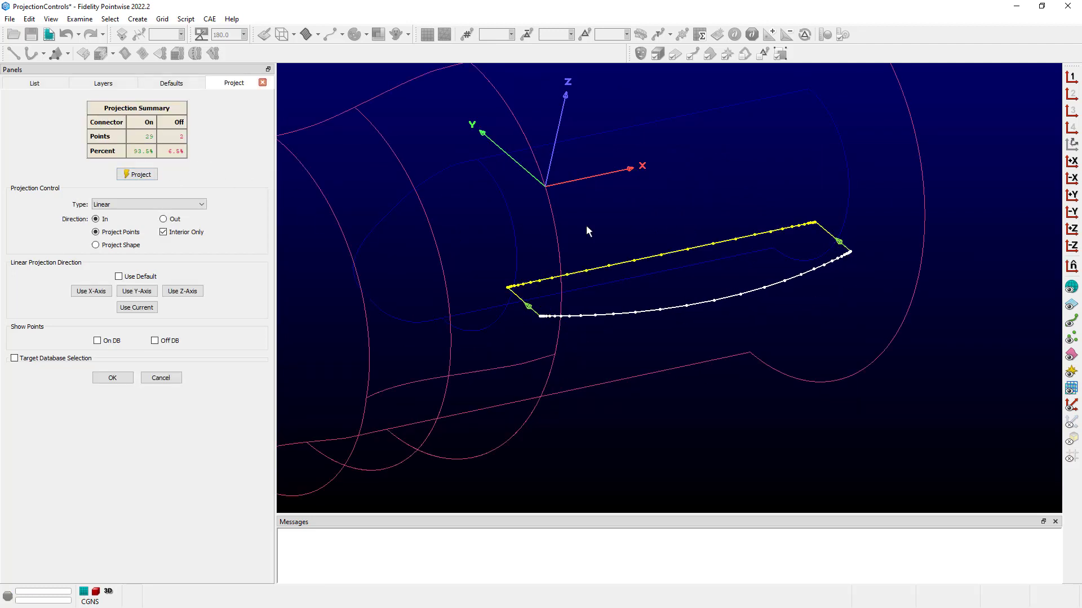
pyautogui.moveTo(779, 250)
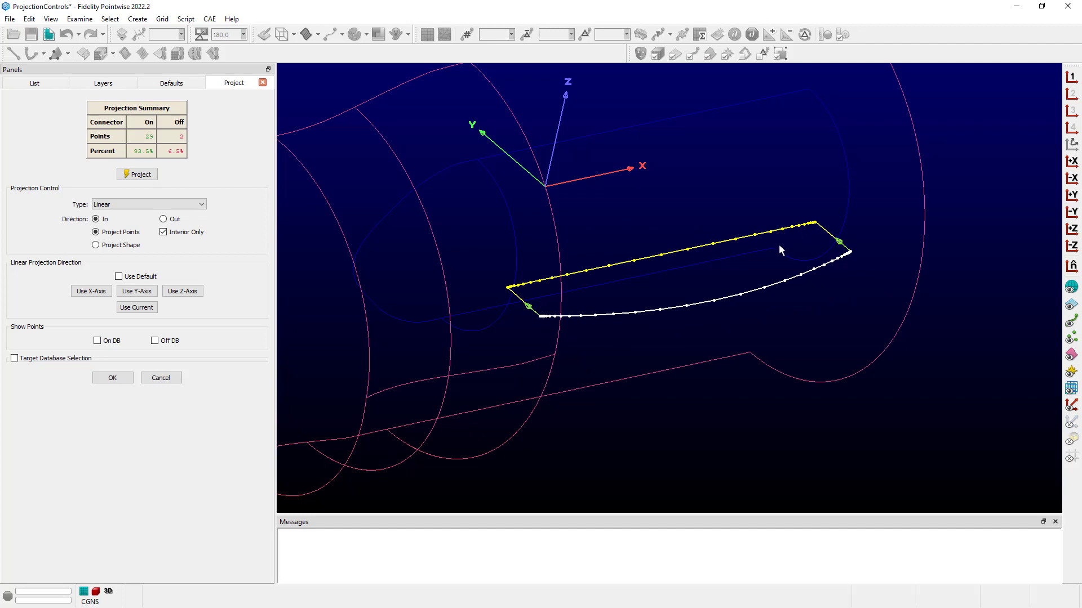
pyautogui.moveTo(780, 246)
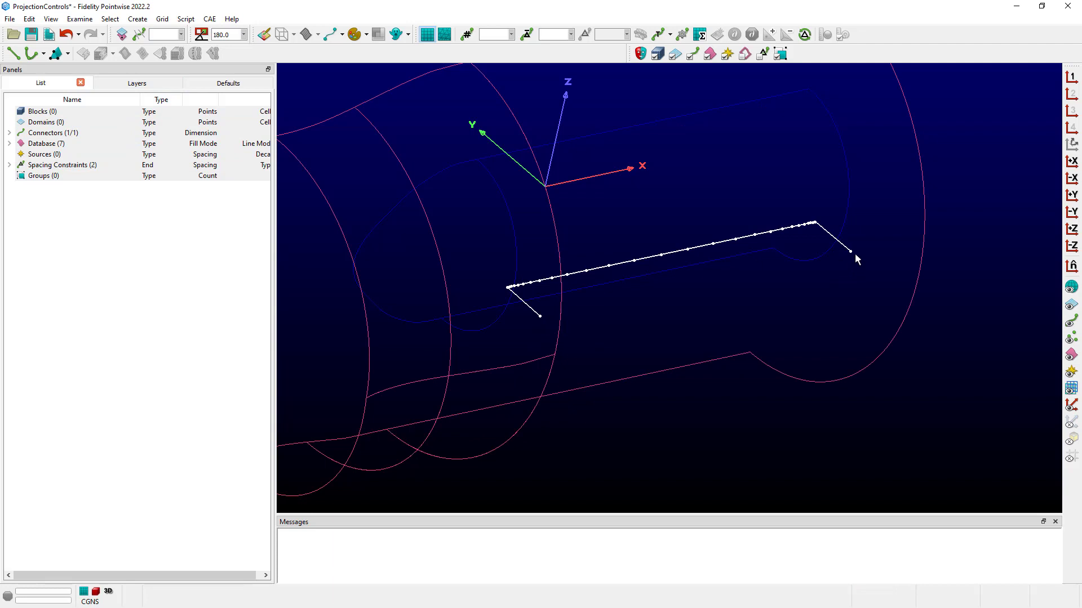
pyautogui.moveTo(856, 260)
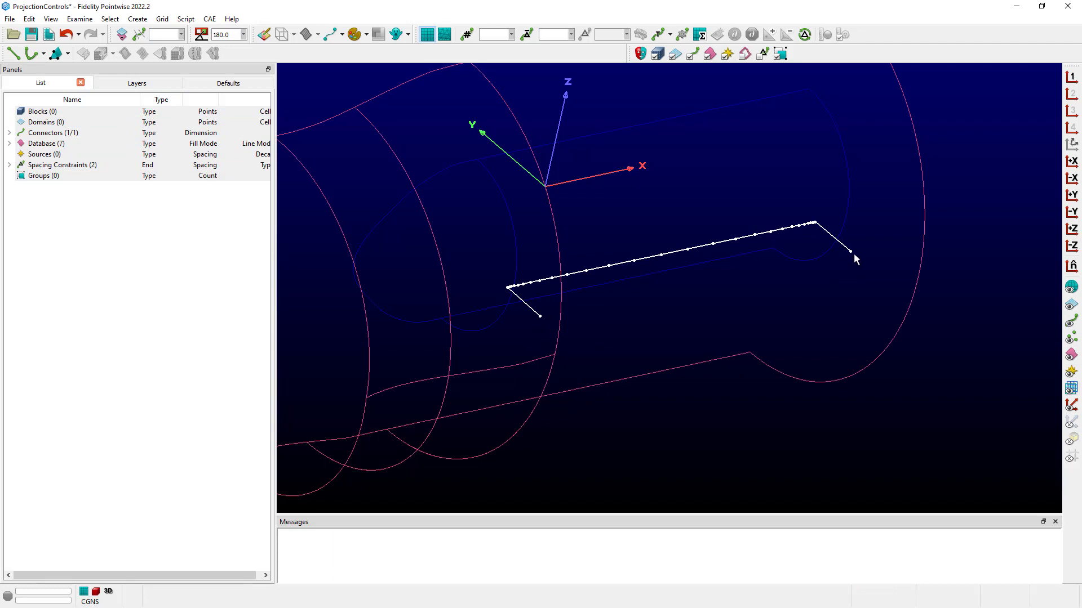
pyautogui.moveTo(185, 283)
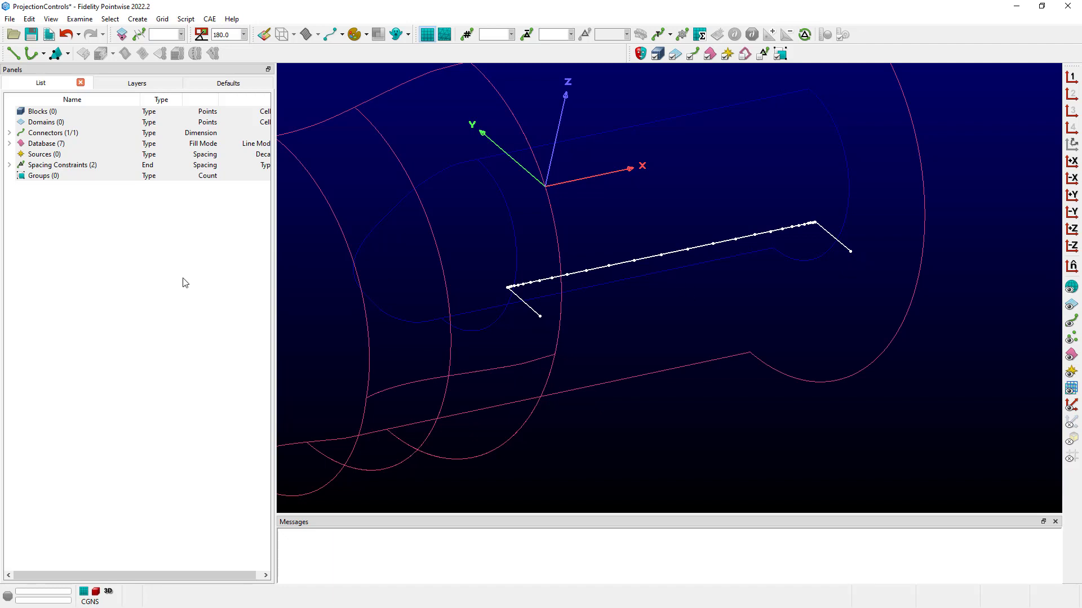
pyautogui.moveTo(137, 19)
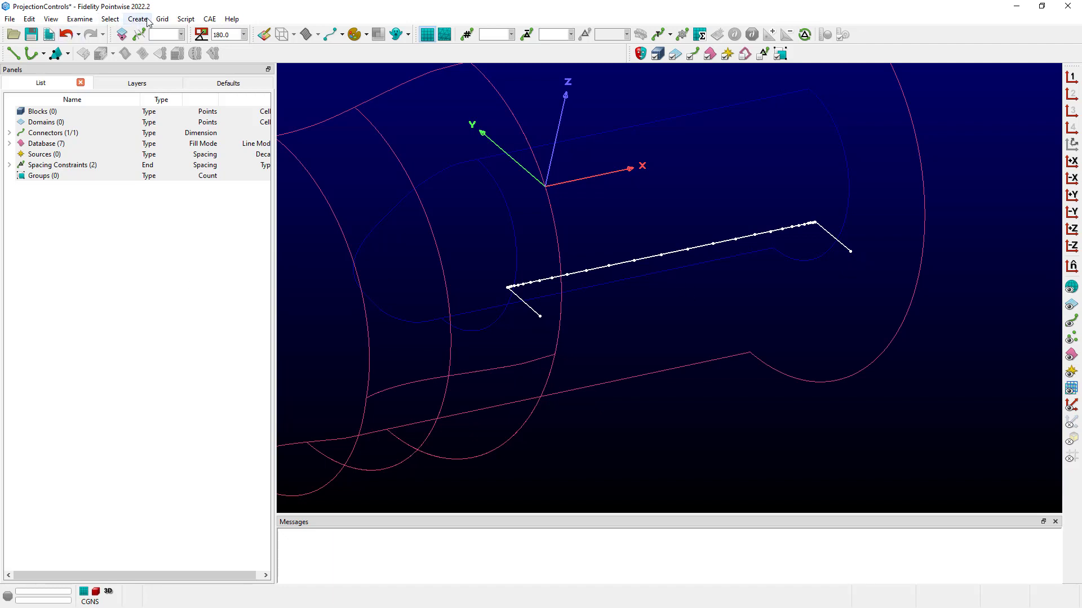
pyautogui.click(176, 53)
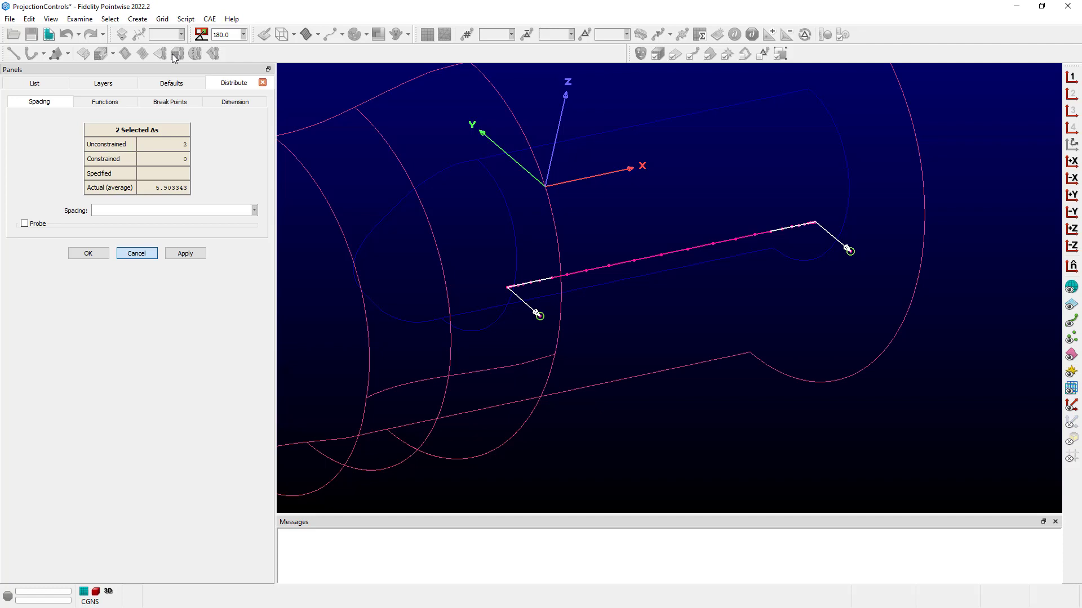
pyautogui.click(105, 102)
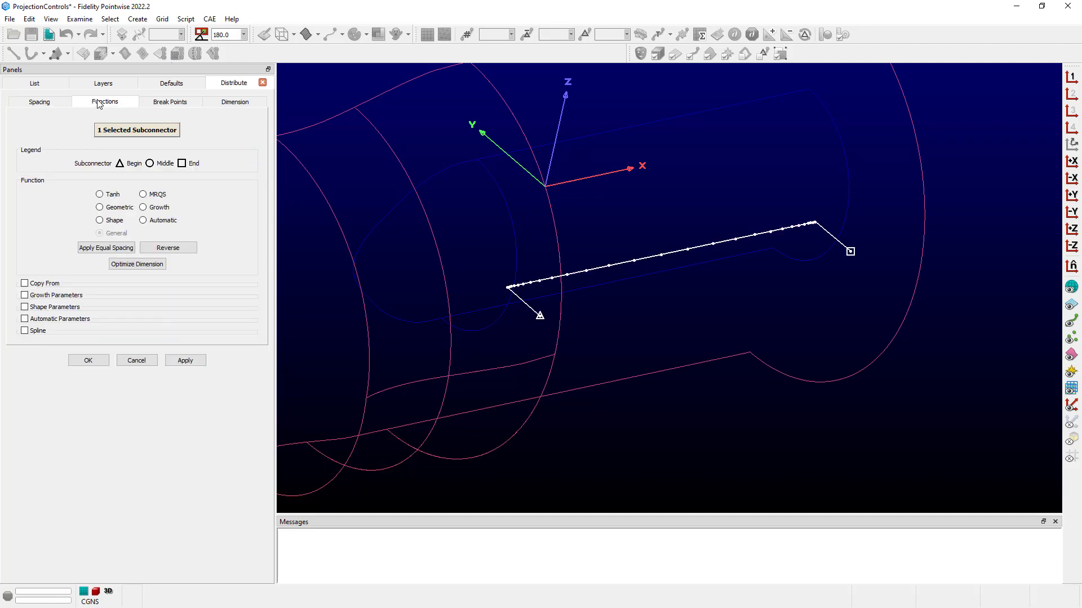
pyautogui.moveTo(141, 239)
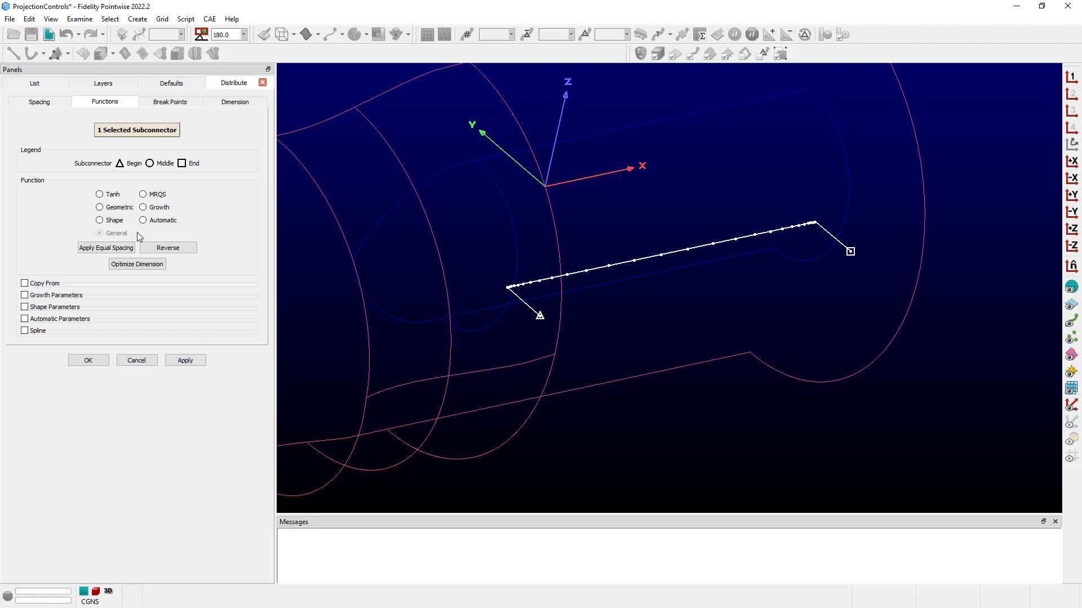
pyautogui.moveTo(141, 355)
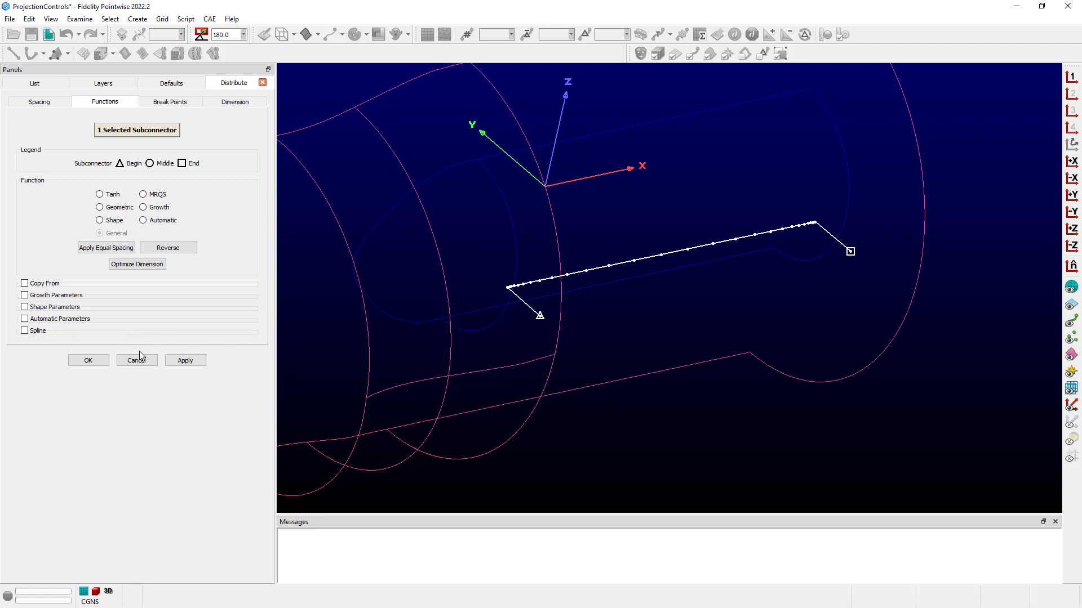
pyautogui.click(29, 19)
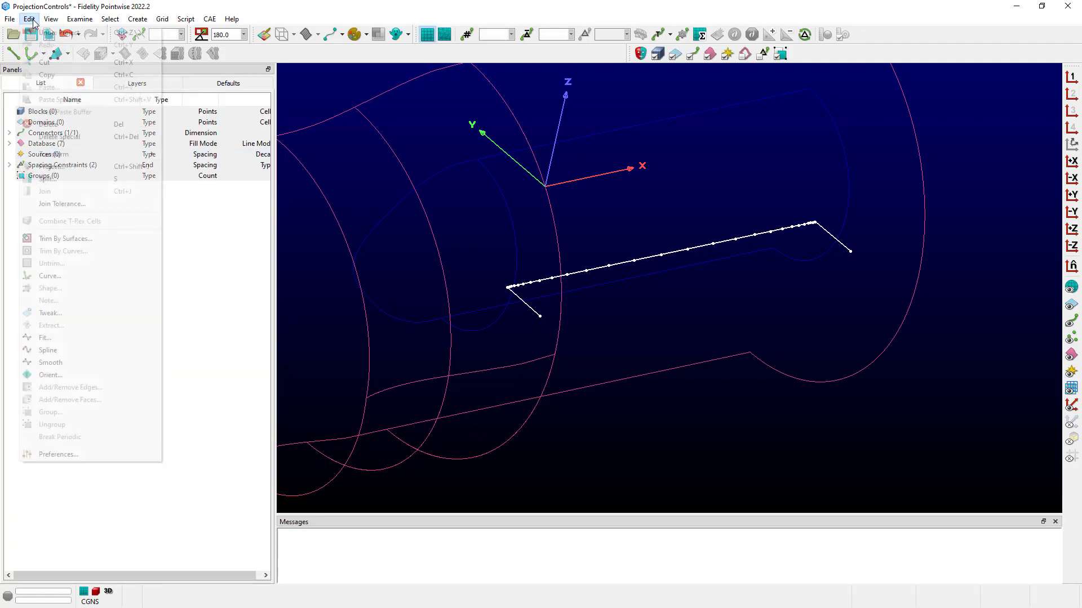
# Step through the connector's curve segments in Edit Curve, then cancel without changes
pyautogui.click(50, 275)
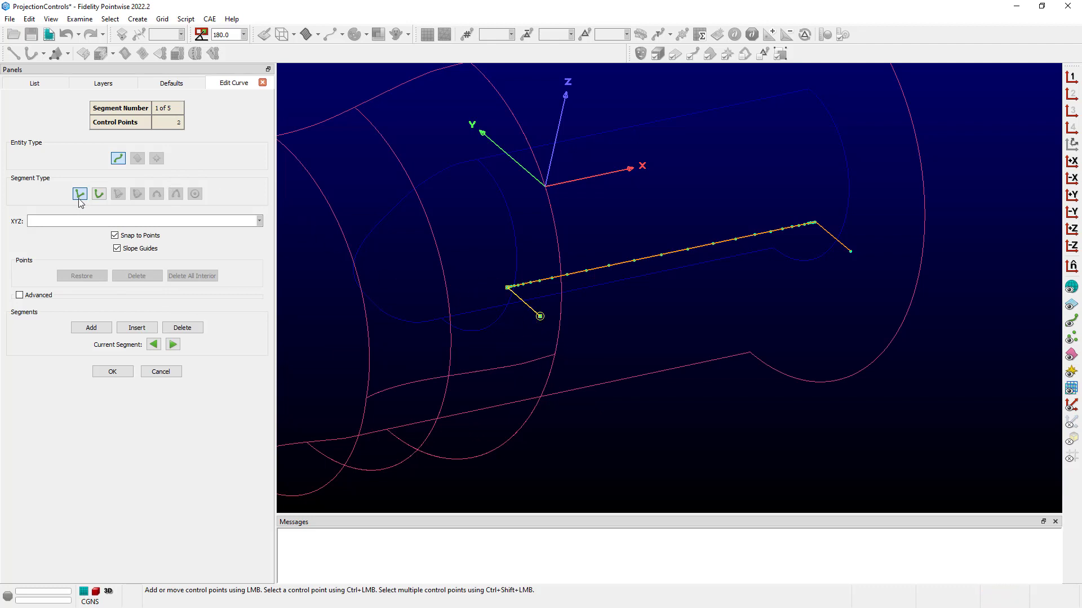
pyautogui.click(173, 344)
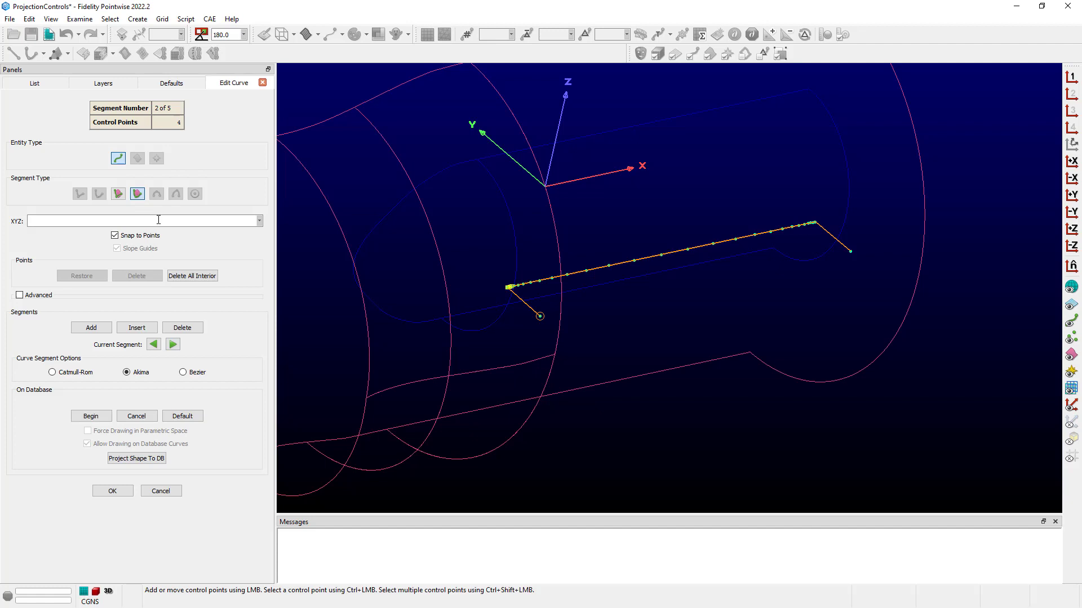
pyautogui.click(173, 345)
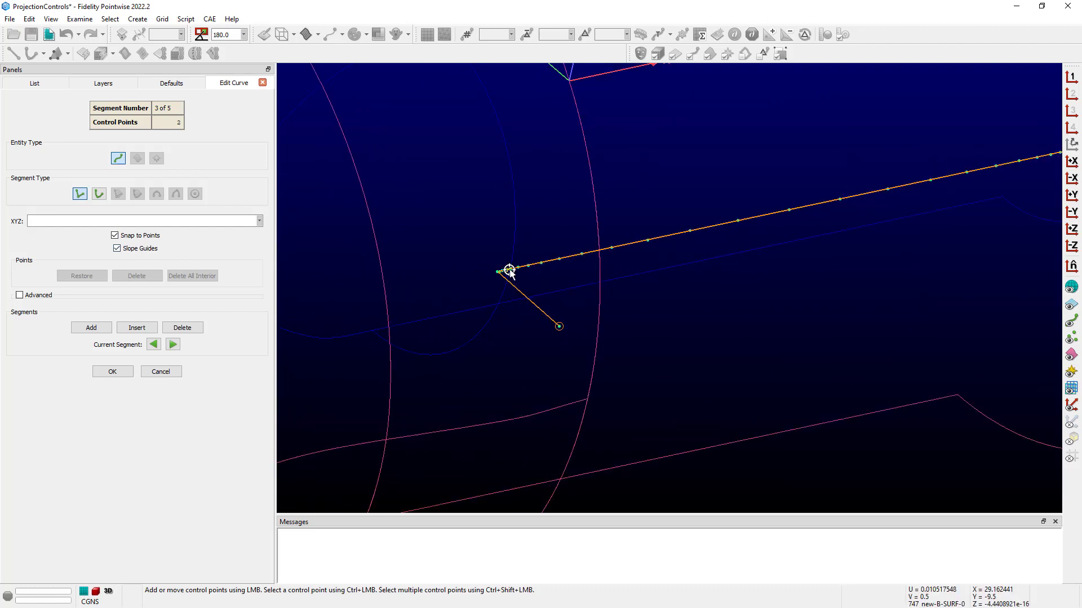
pyautogui.click(173, 344)
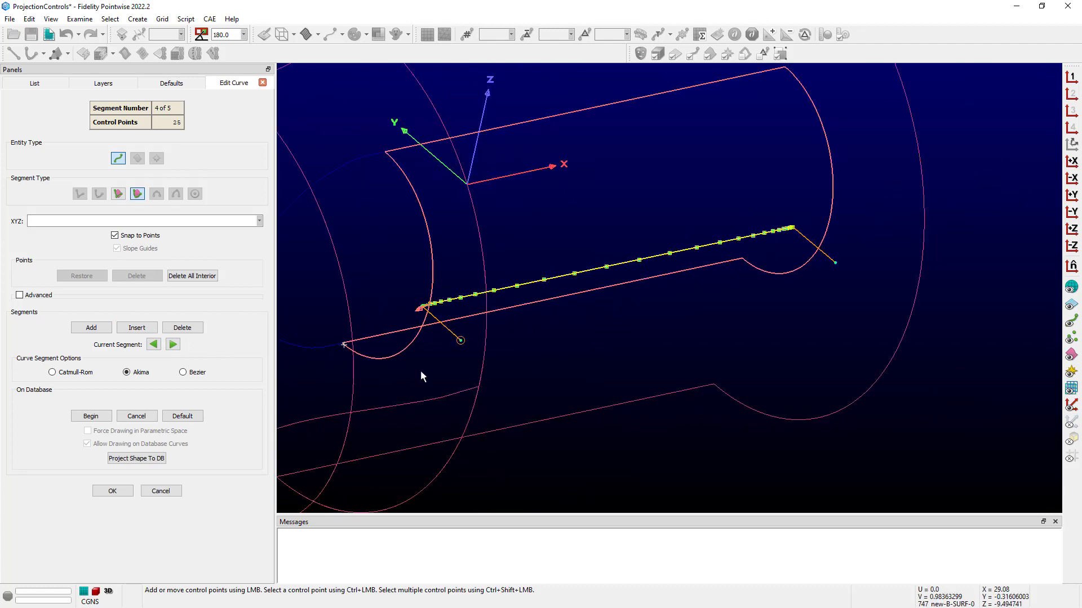
pyautogui.moveTo(741, 322)
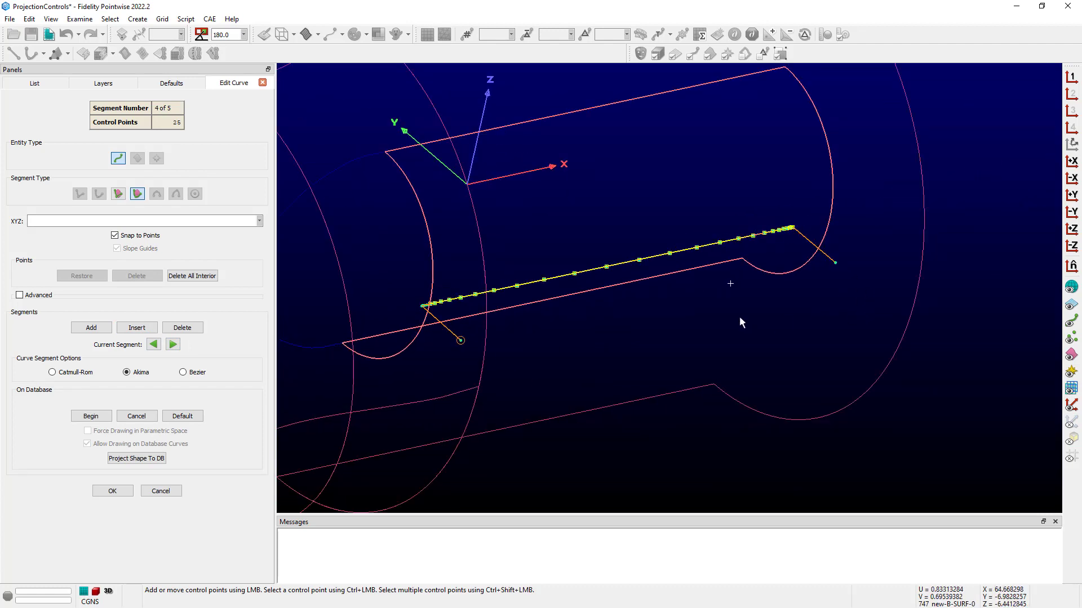
pyautogui.moveTo(738, 259)
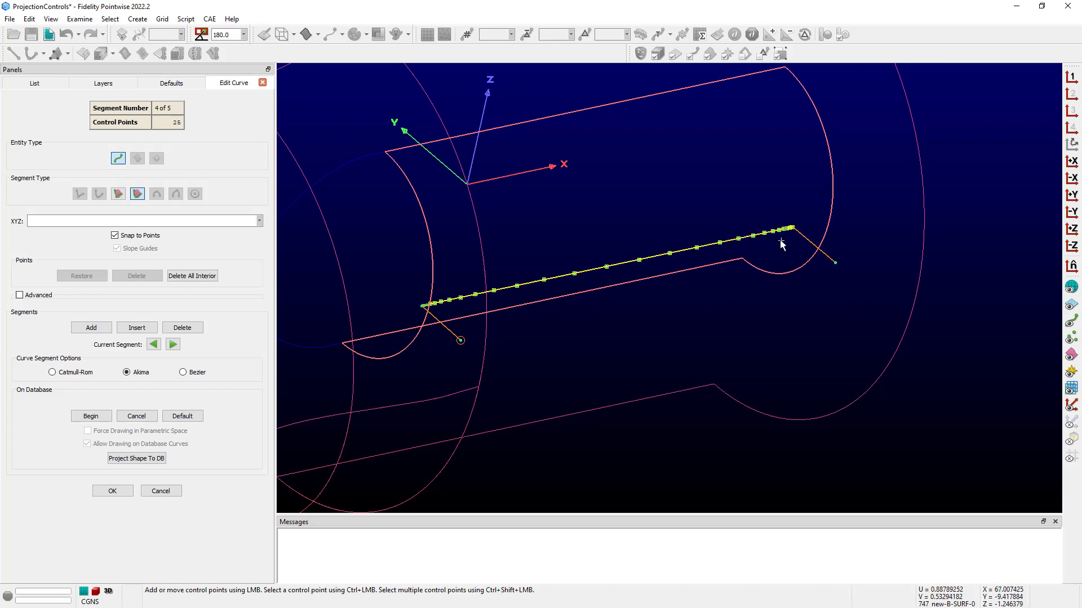
pyautogui.click(112, 491)
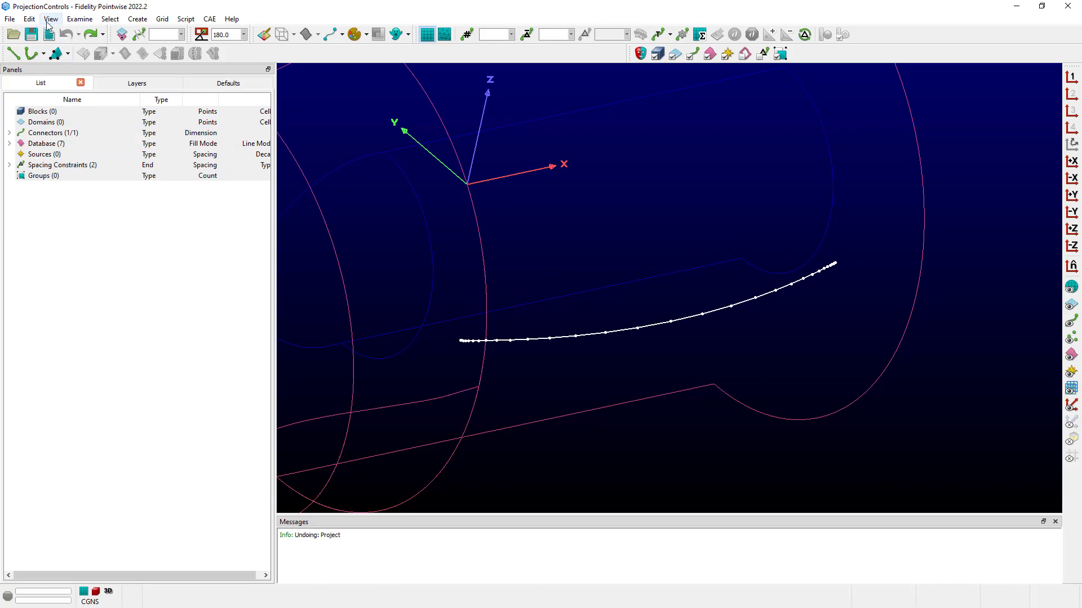
# Reopen Edit > Project for the connector, with linear type and 0 of 31 points projected
pyautogui.click(28, 19)
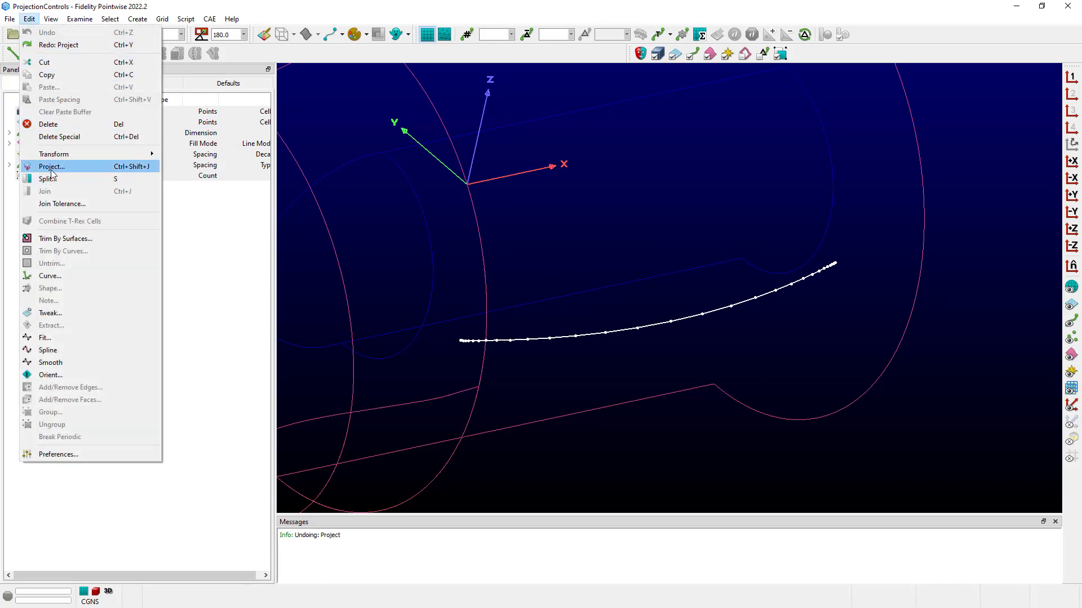
pyautogui.click(52, 166)
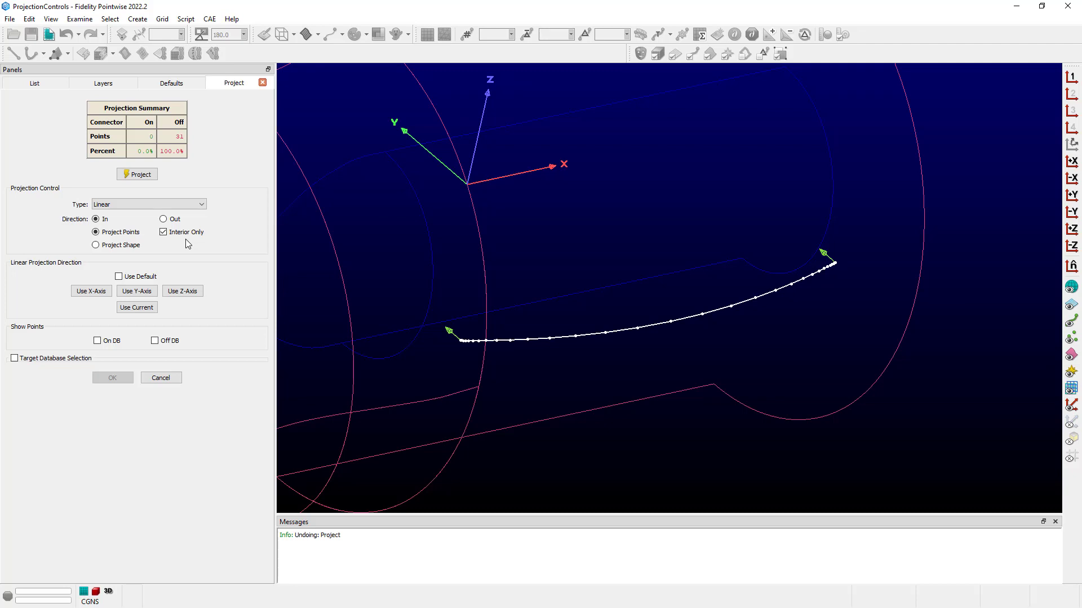
pyautogui.moveTo(228, 202)
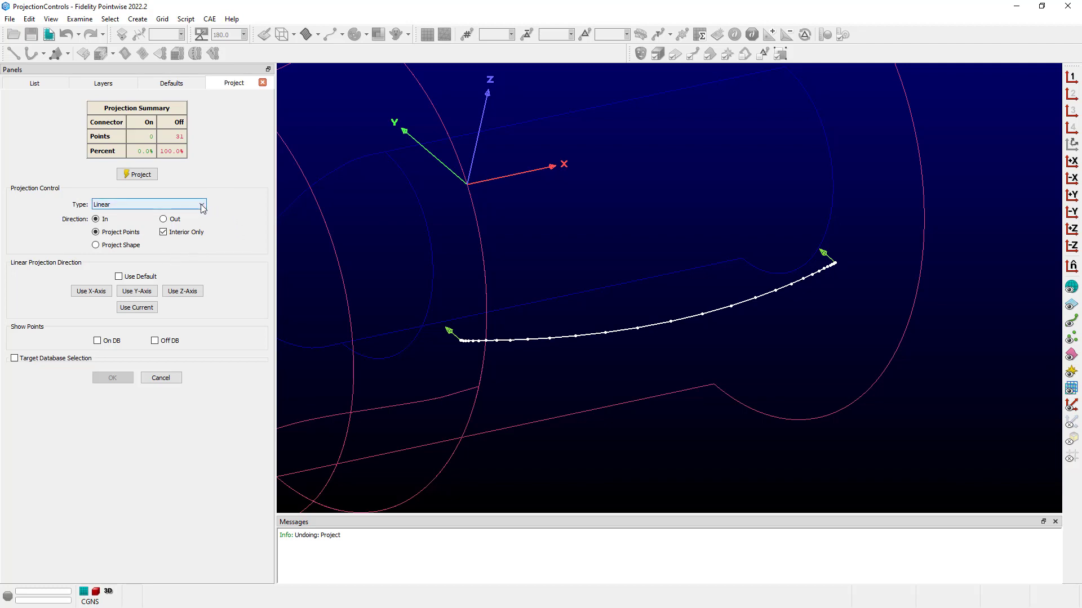
# Preview a Cylindrical projection onto the shroud and set Direction to Out
pyautogui.click(202, 204)
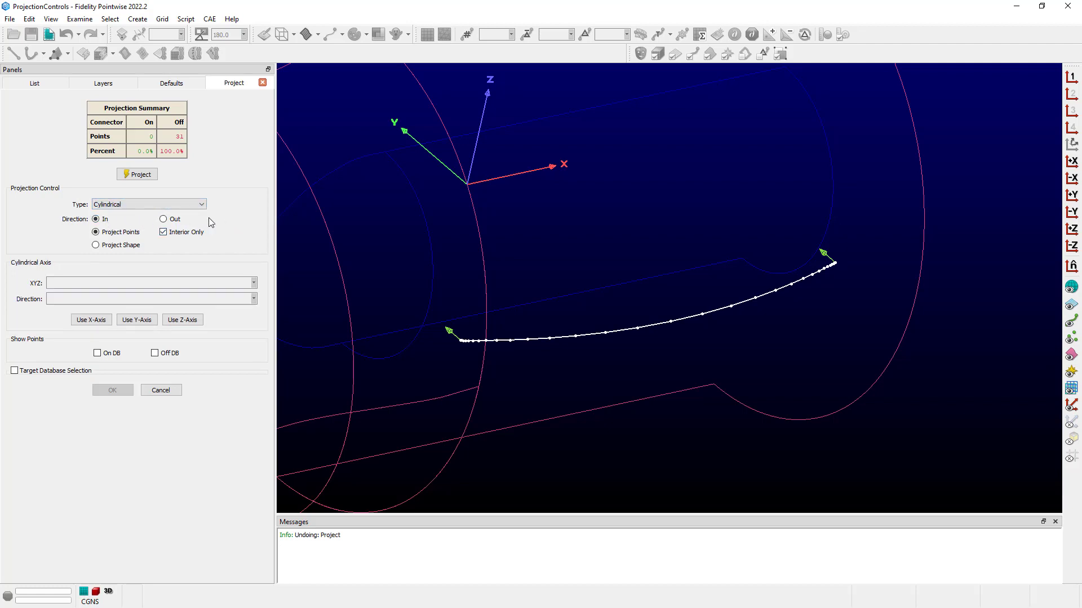
pyautogui.moveTo(153, 228)
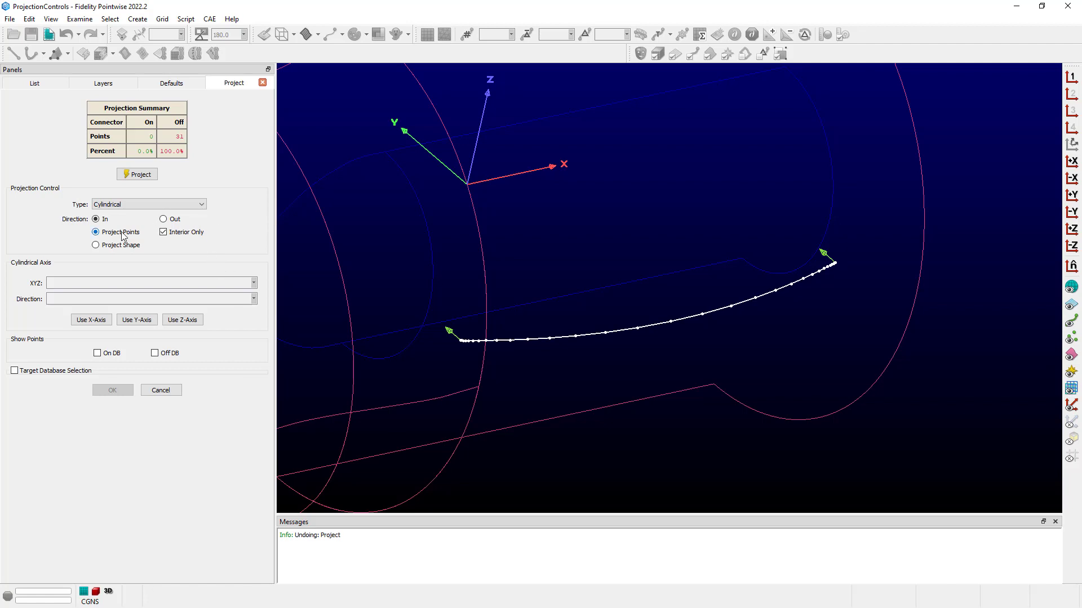
pyautogui.moveTo(113, 220)
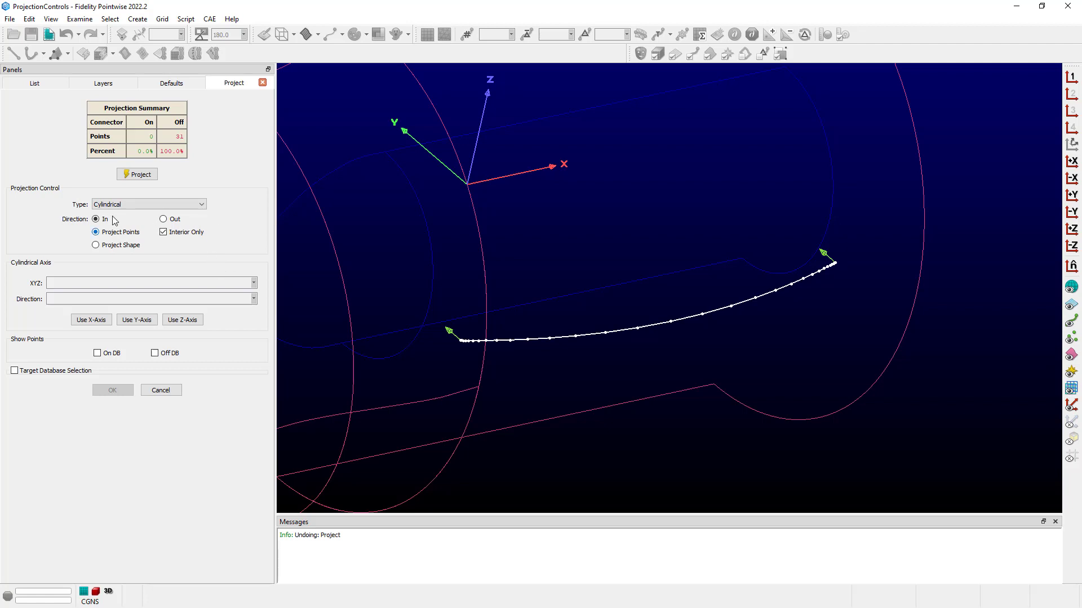
pyautogui.moveTo(216, 199)
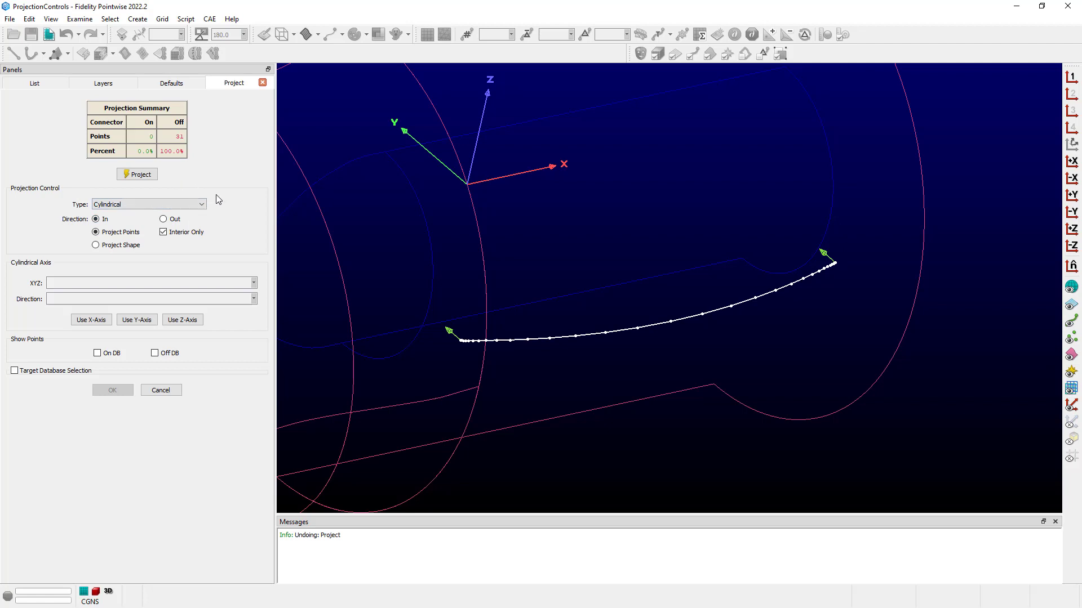
pyautogui.moveTo(242, 231)
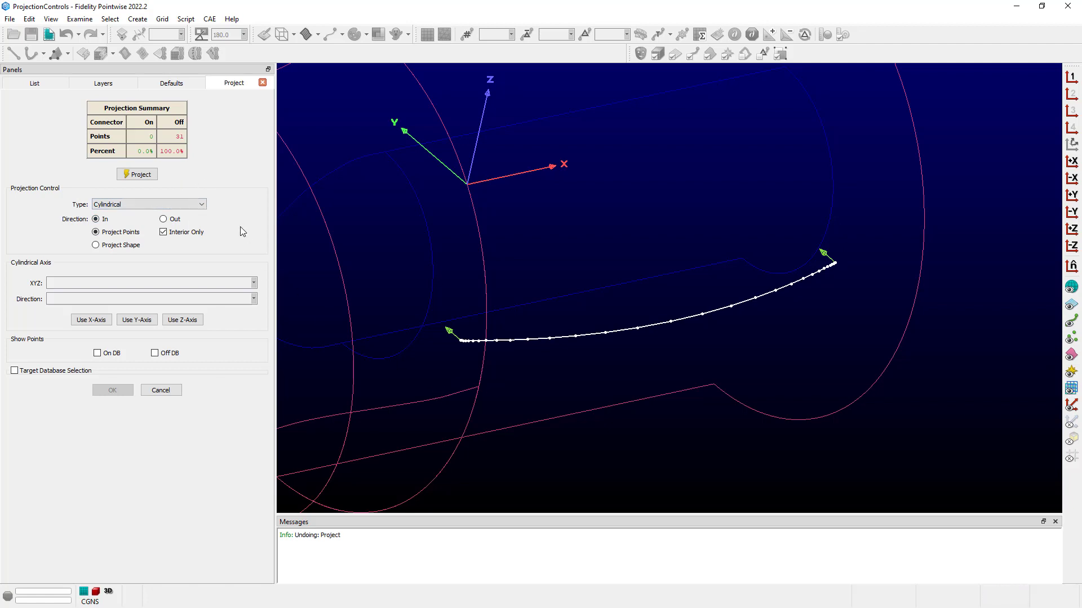
pyautogui.moveTo(121, 330)
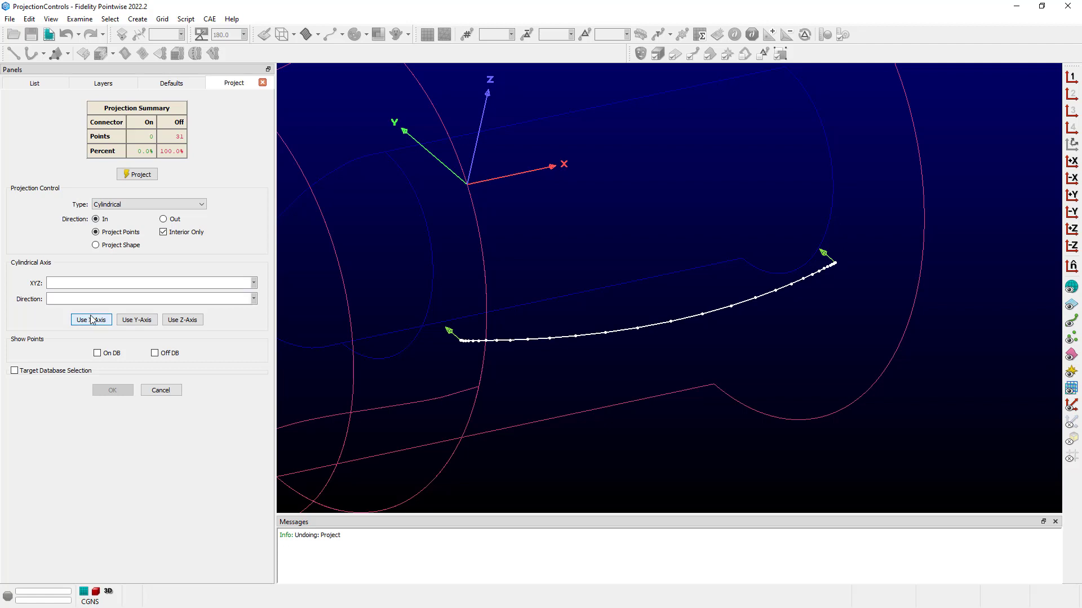
pyautogui.moveTo(157, 178)
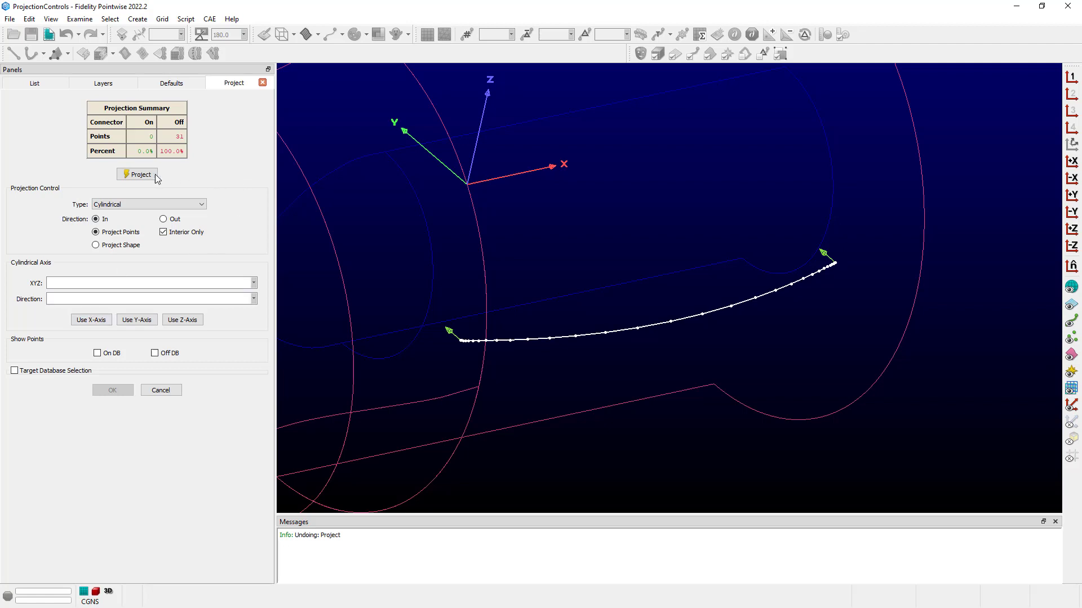
pyautogui.click(138, 175)
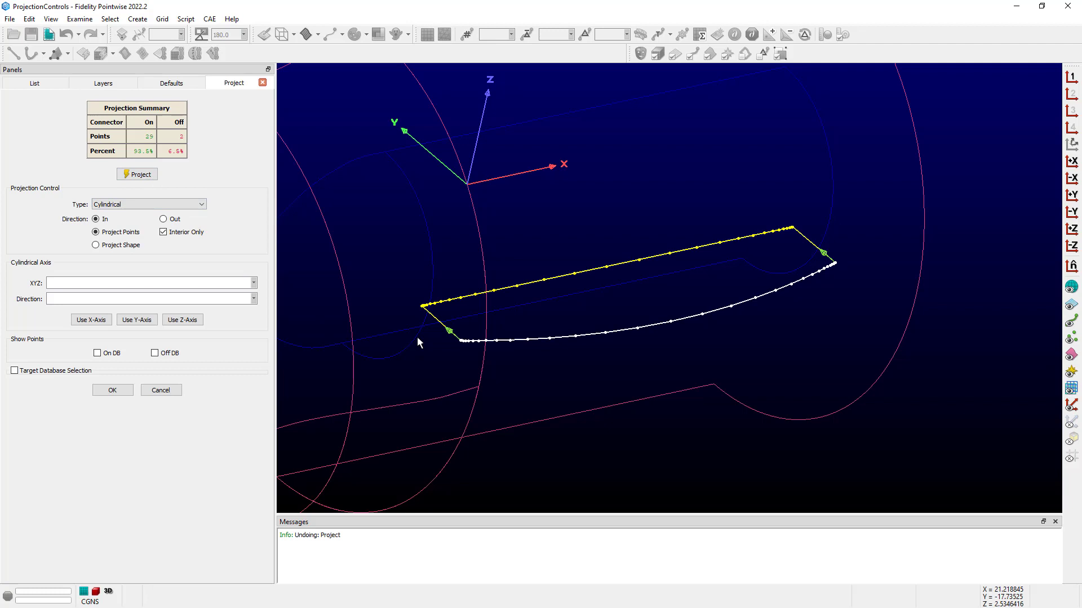
pyautogui.moveTo(781, 239)
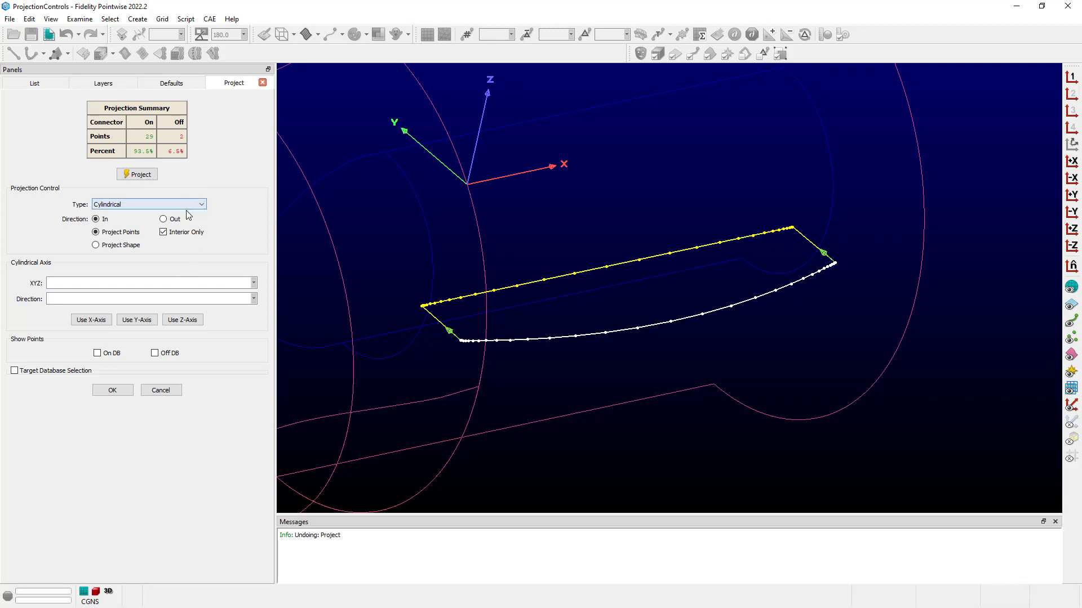
pyautogui.click(163, 219)
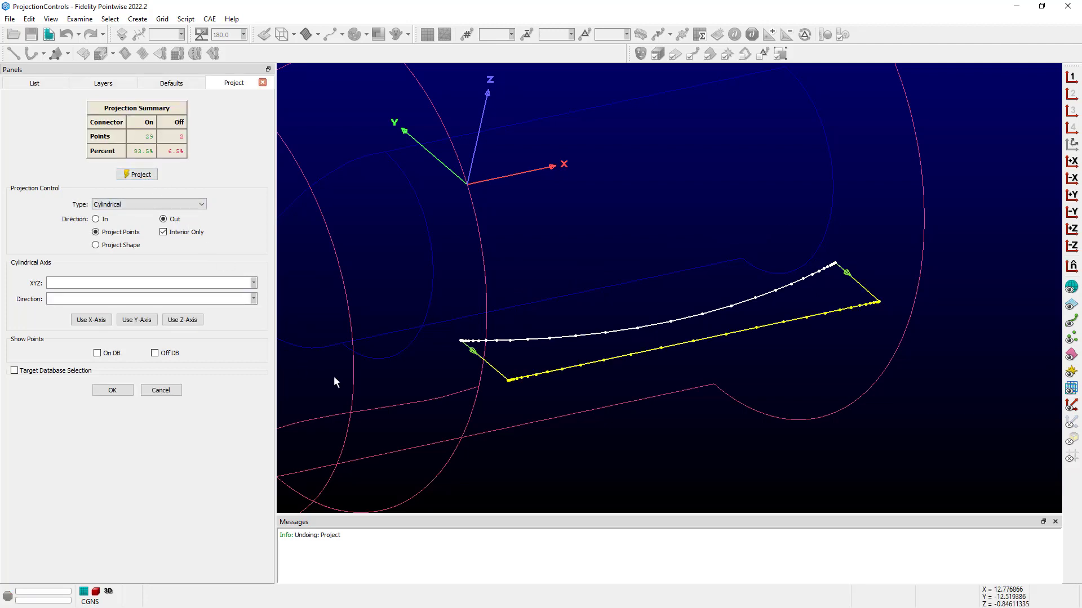
pyautogui.moveTo(888, 317)
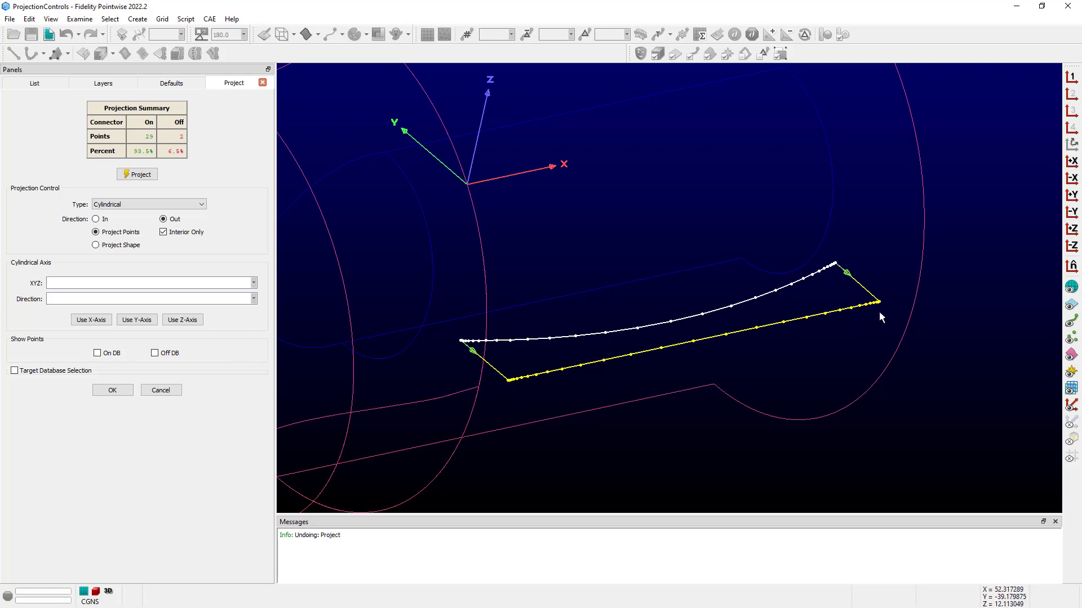
pyautogui.moveTo(197, 260)
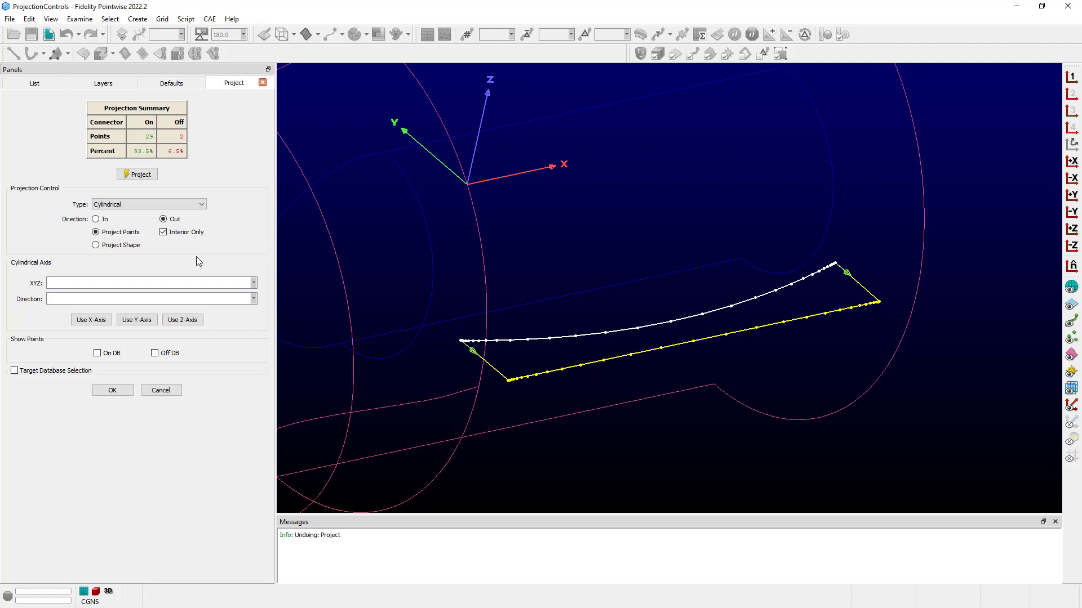
pyautogui.moveTo(164, 132)
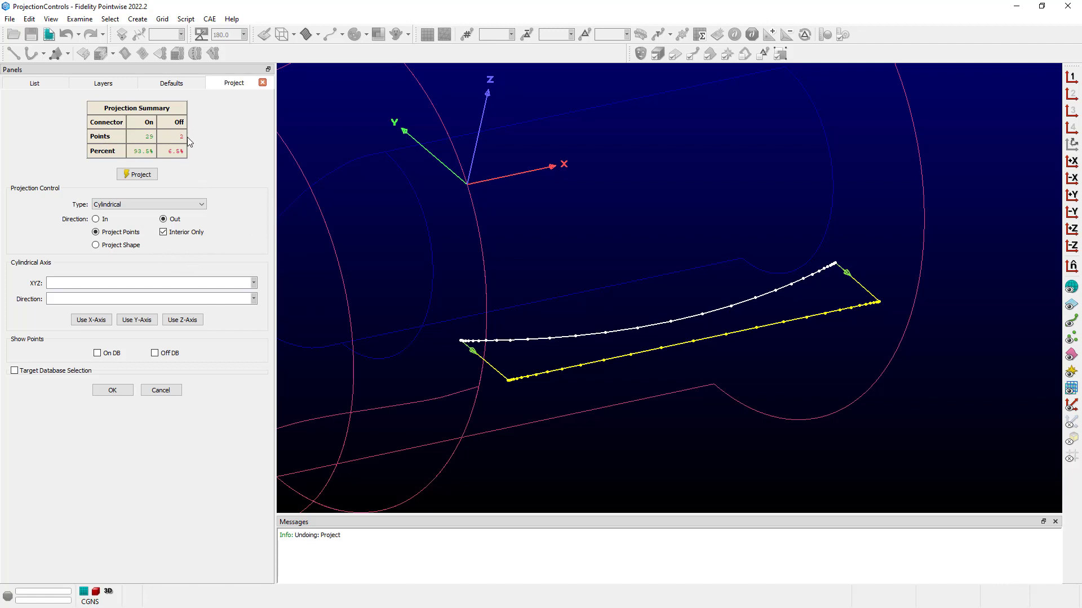
pyautogui.moveTo(648, 387)
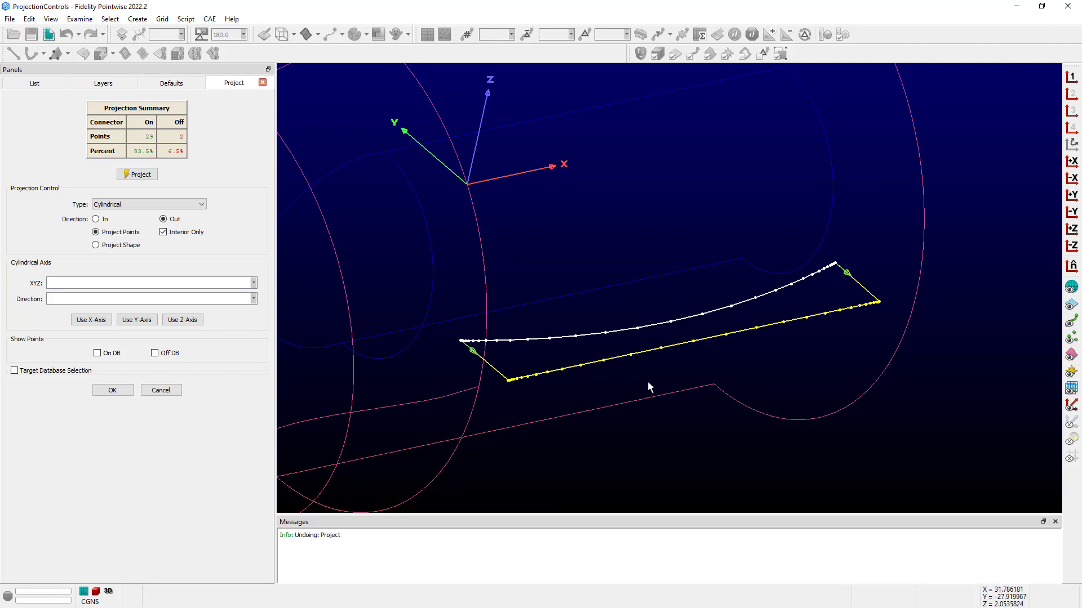
pyautogui.moveTo(249, 269)
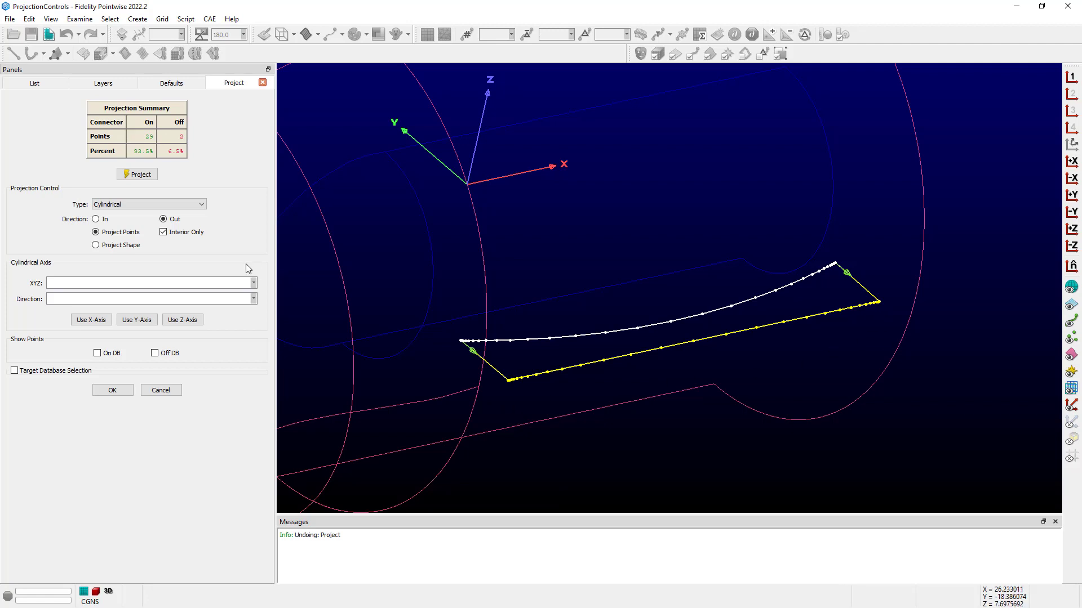
# Turn off Interior Only, reproject all 31 points onto the shroud, and accept
pyautogui.click(163, 231)
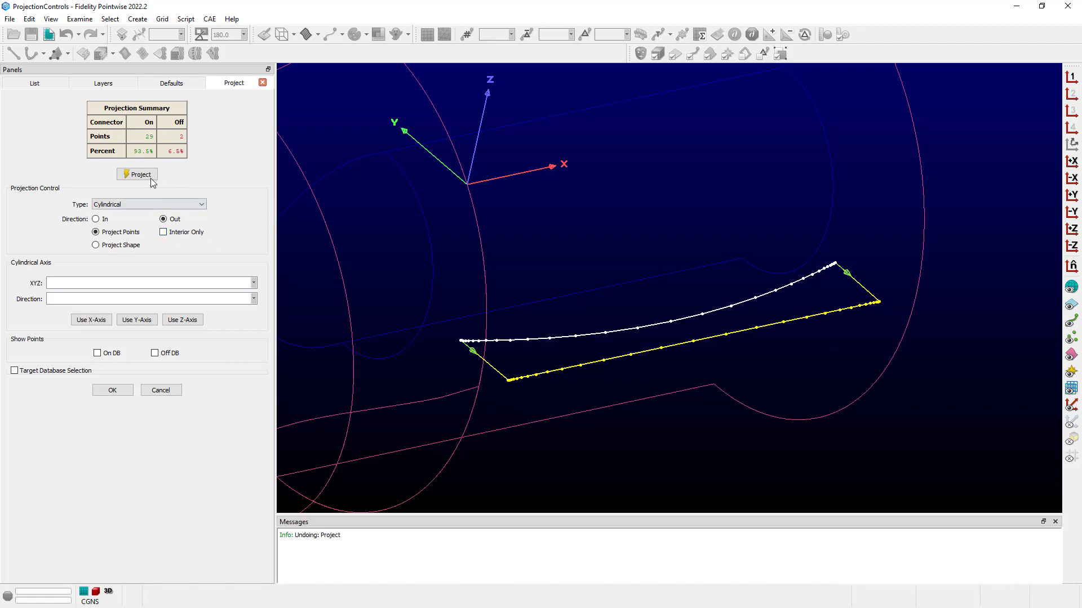
pyautogui.click(136, 174)
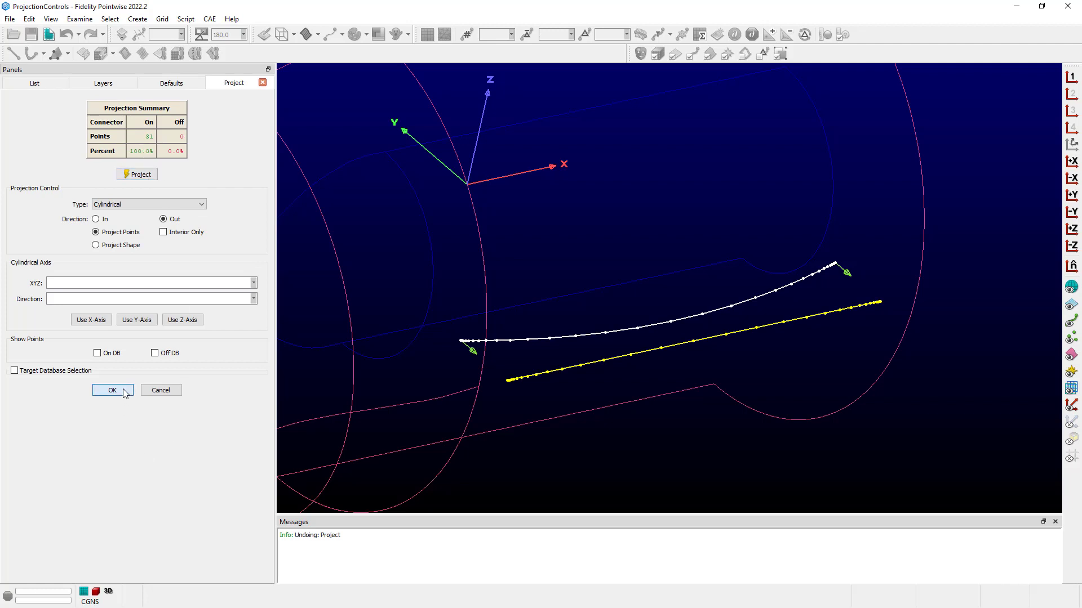
pyautogui.click(113, 390)
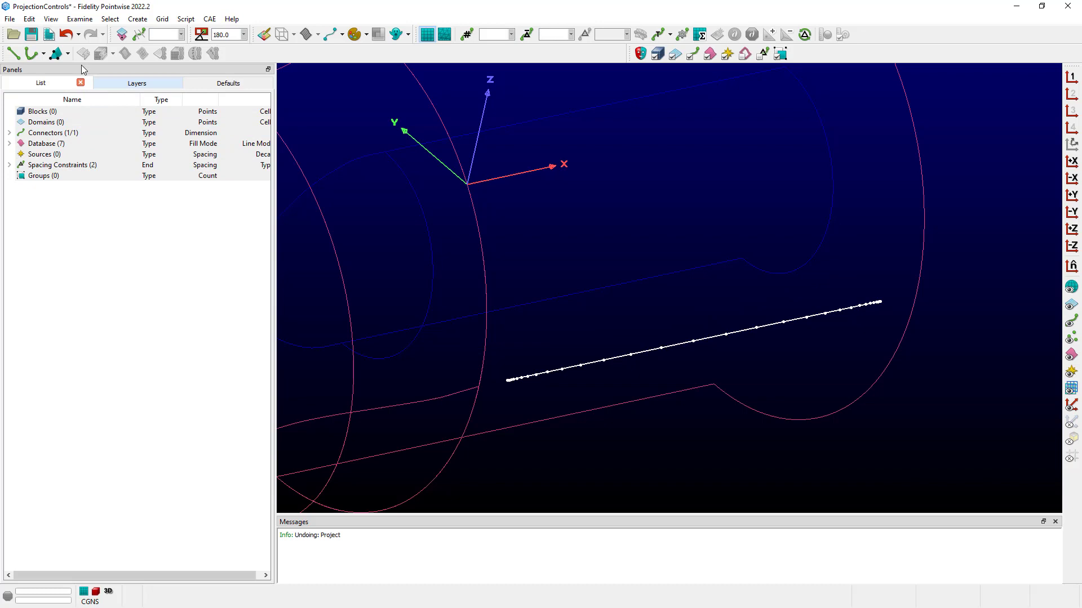
# Inspect the straight connector's curve, then view its General distribution function
pyautogui.click(29, 19)
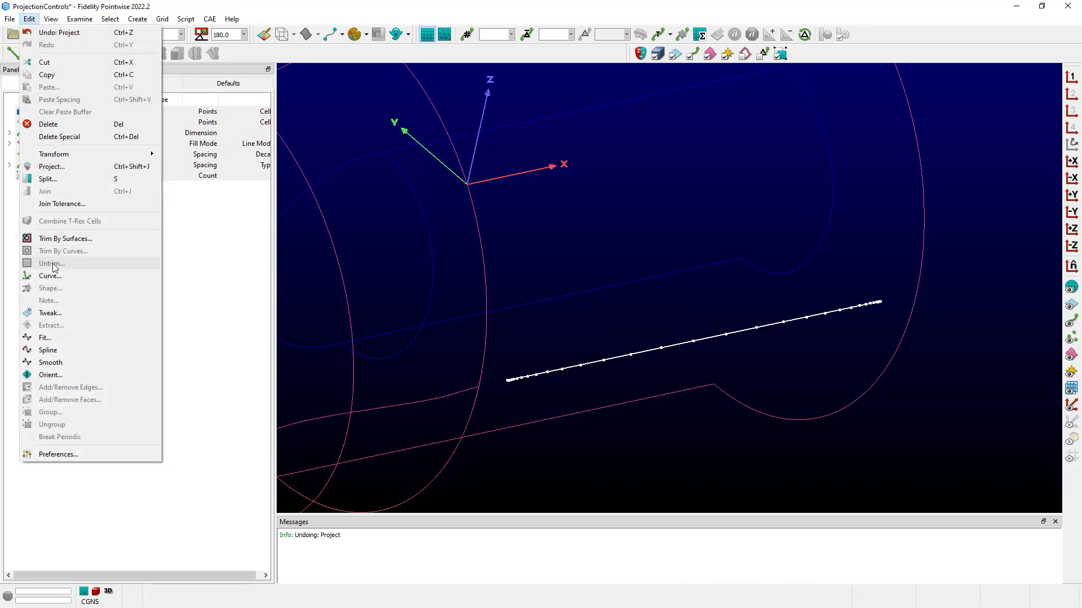
pyautogui.click(48, 264)
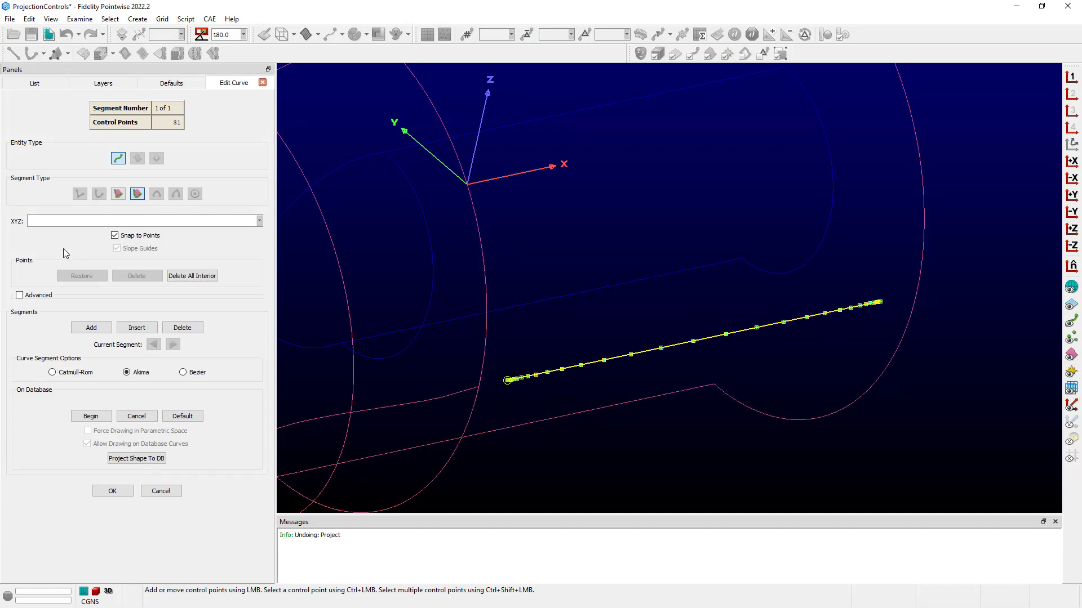
pyautogui.moveTo(170, 572)
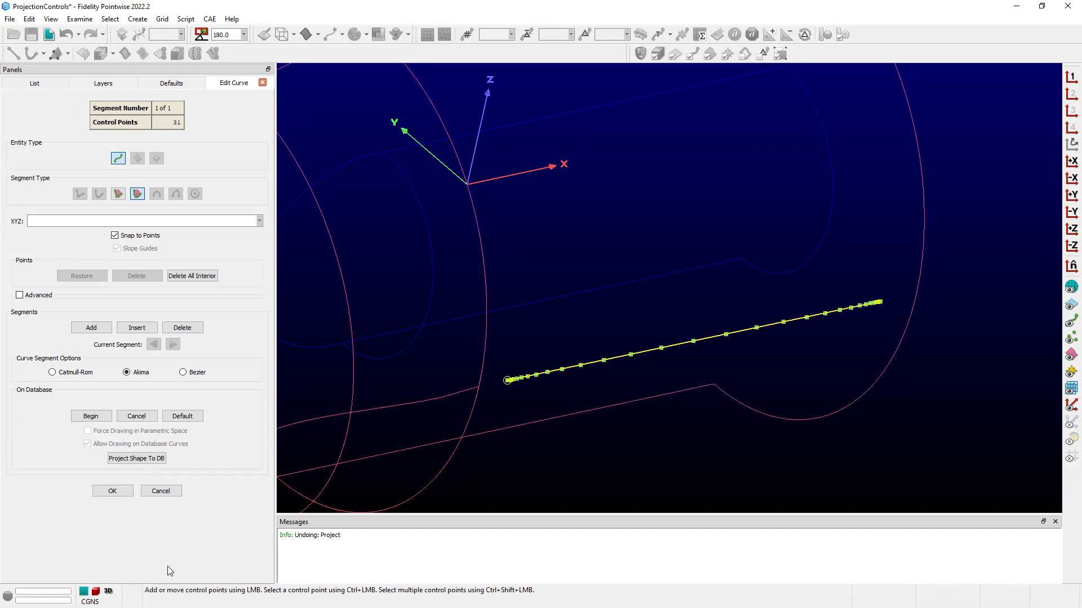
pyautogui.click(111, 490)
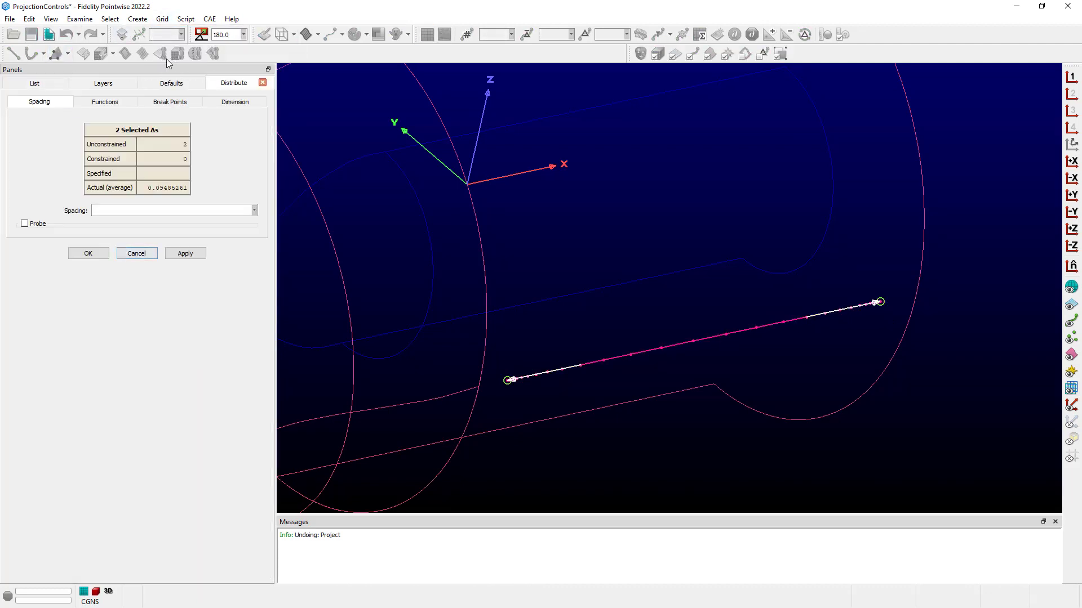
pyautogui.click(105, 102)
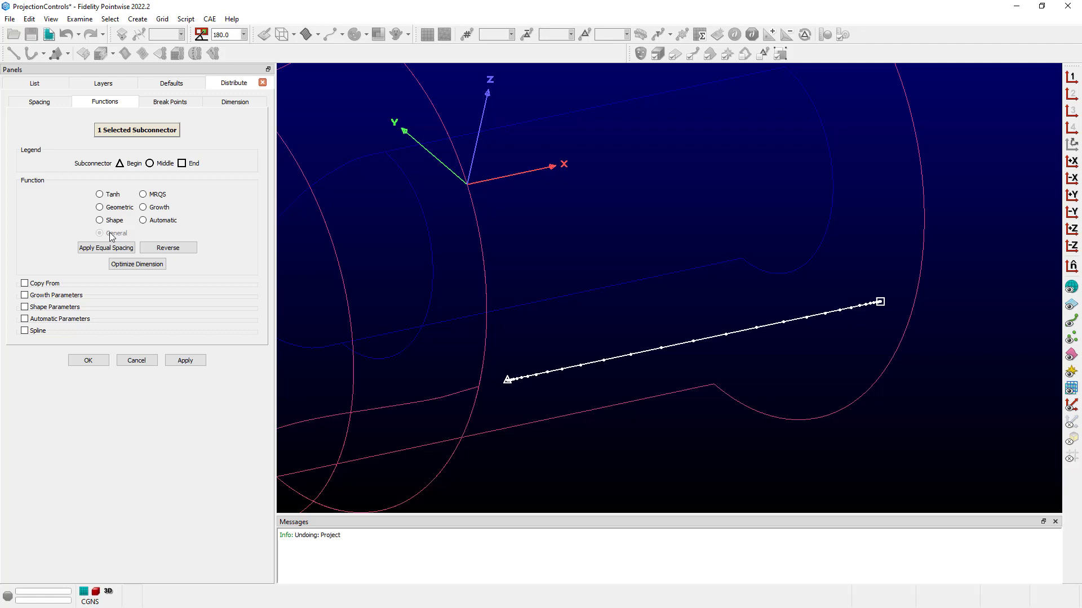
pyautogui.moveTo(123, 234)
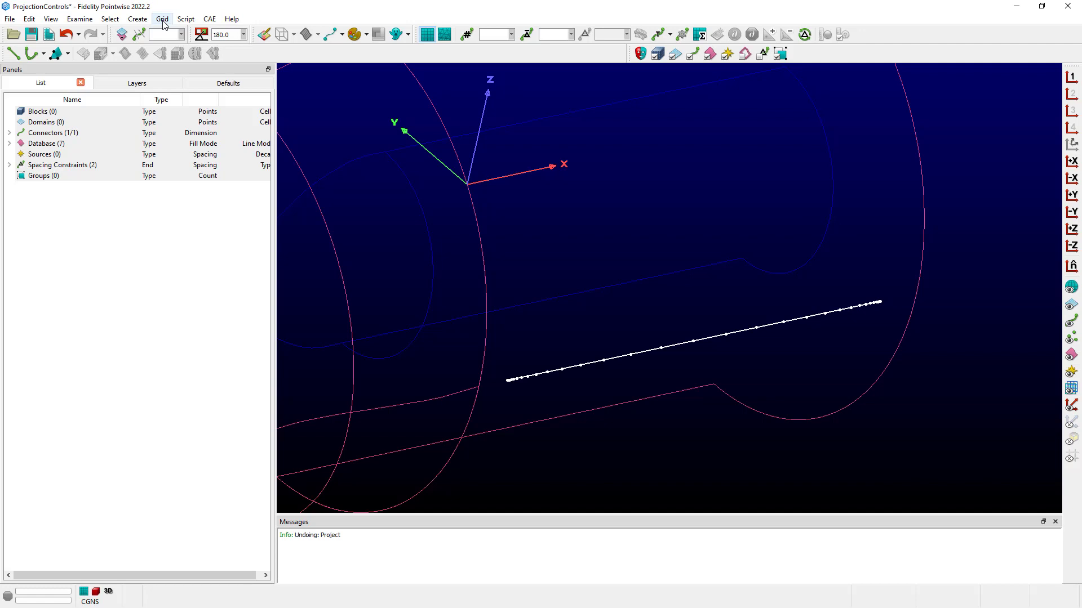
# Undo the projection, then apply Project Shape outward onto the shroud and accept
pyautogui.click(69, 34)
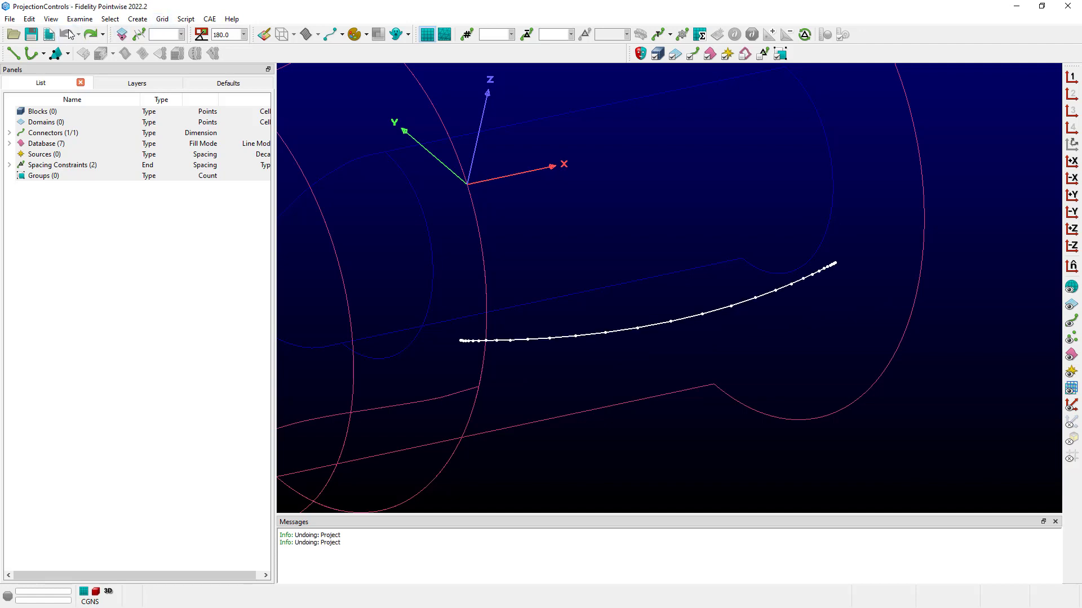
pyautogui.click(28, 19)
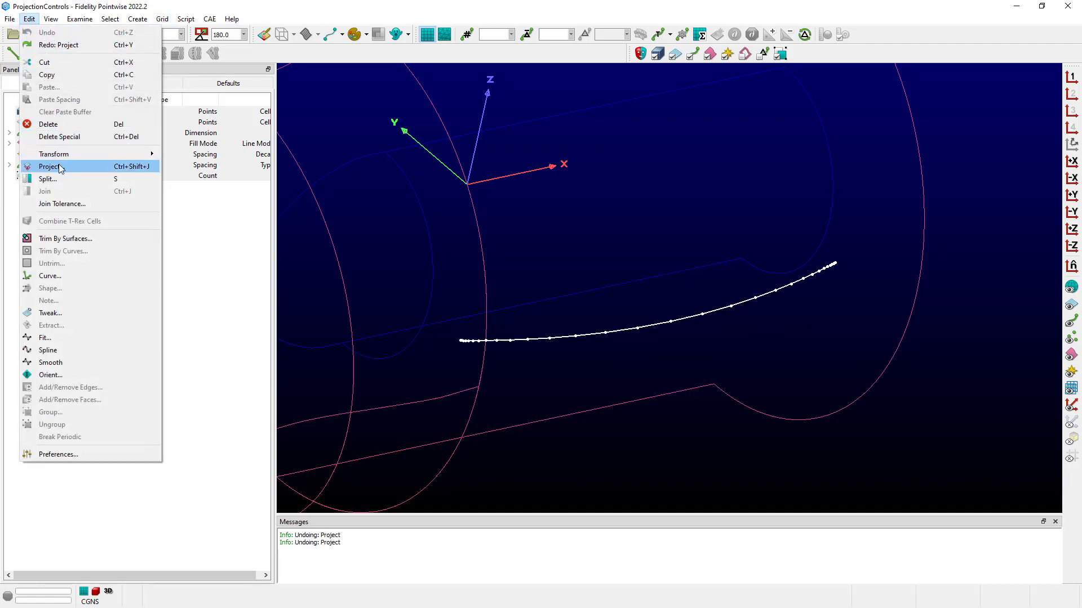
pyautogui.click(49, 167)
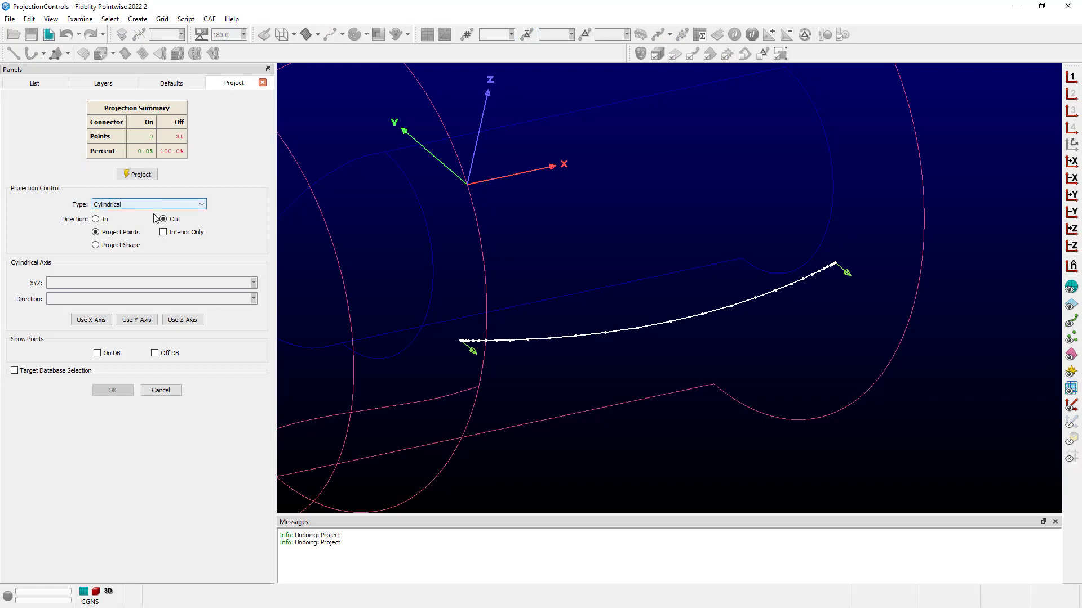
pyautogui.click(96, 246)
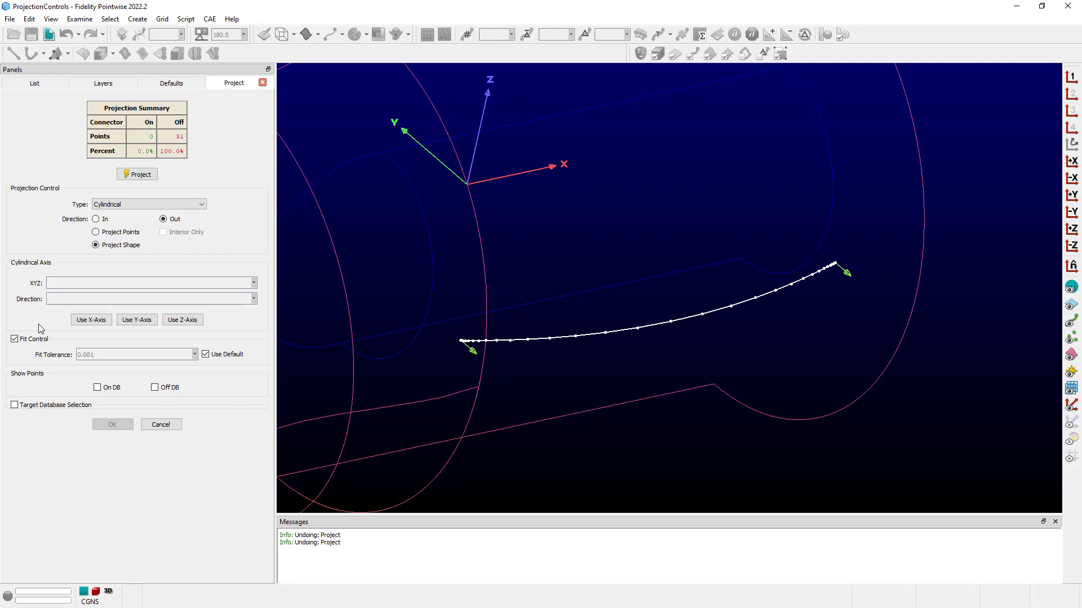
pyautogui.moveTo(170, 373)
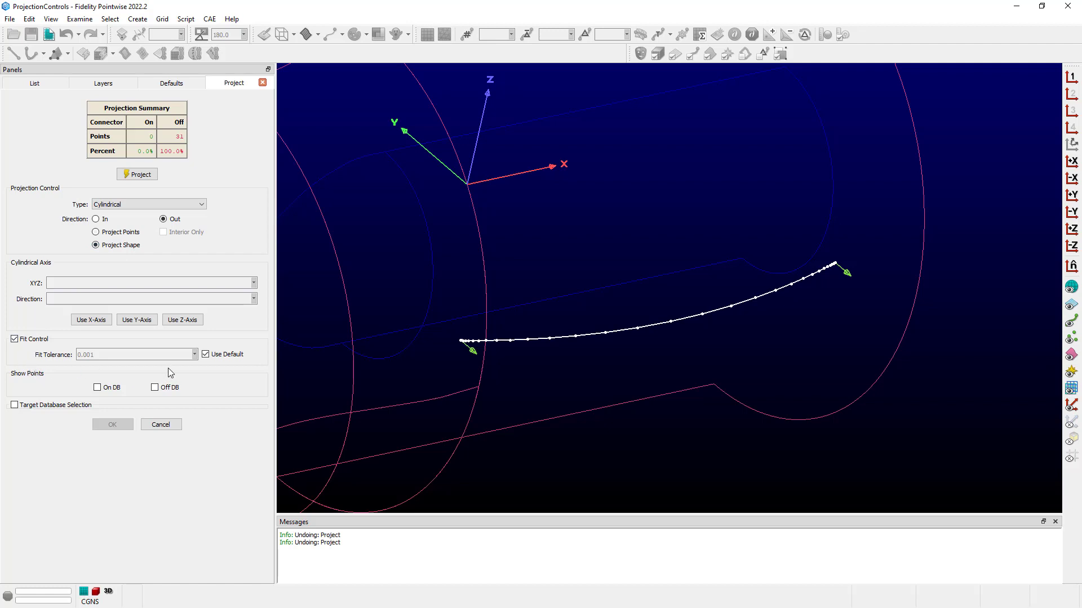
pyautogui.moveTo(177, 373)
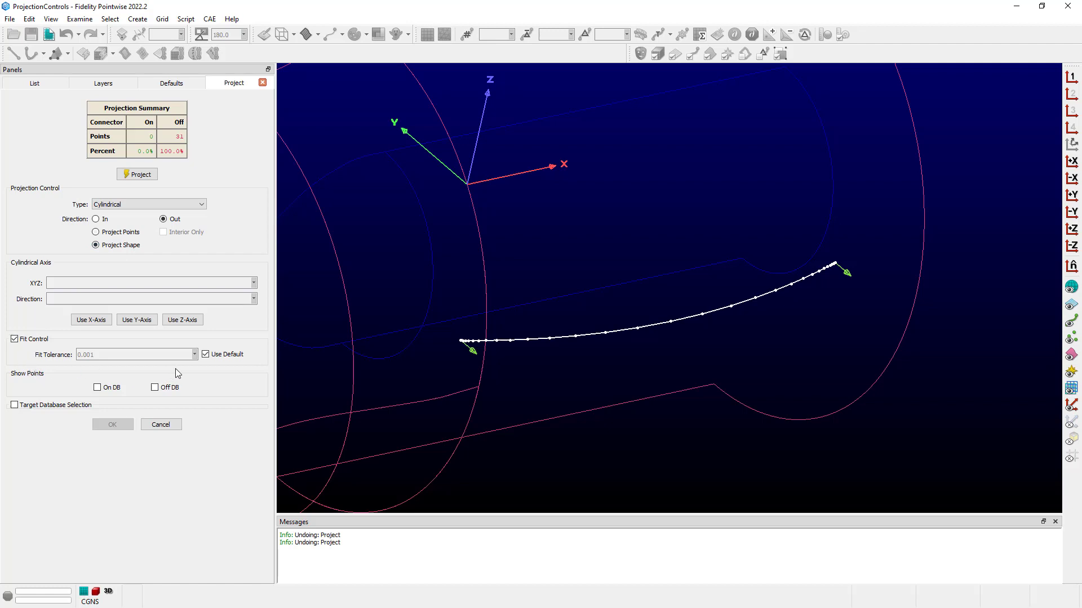
pyautogui.moveTo(172, 256)
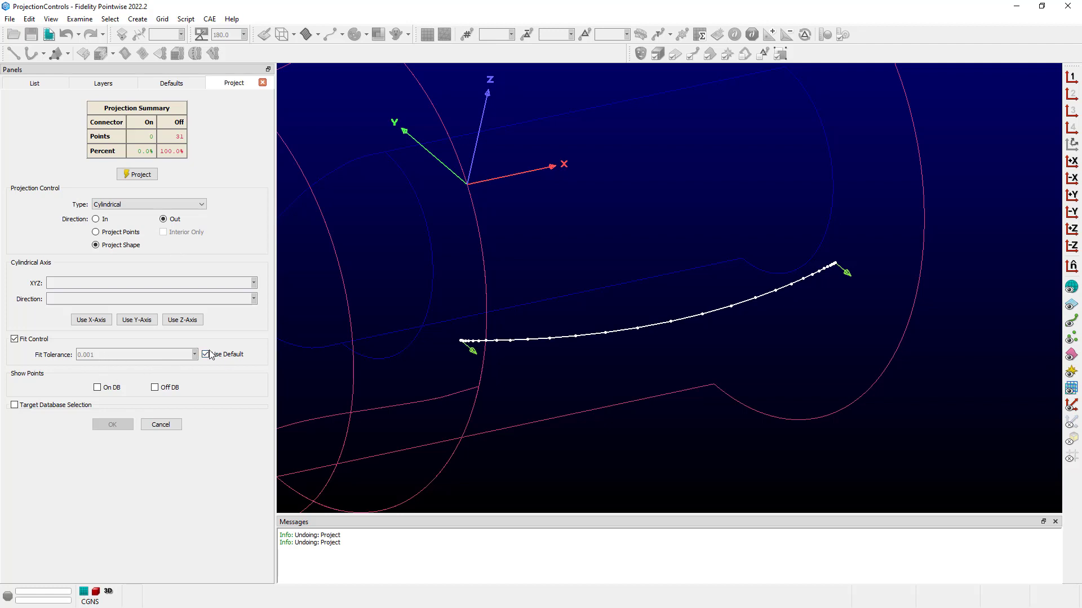
pyautogui.moveTo(176, 258)
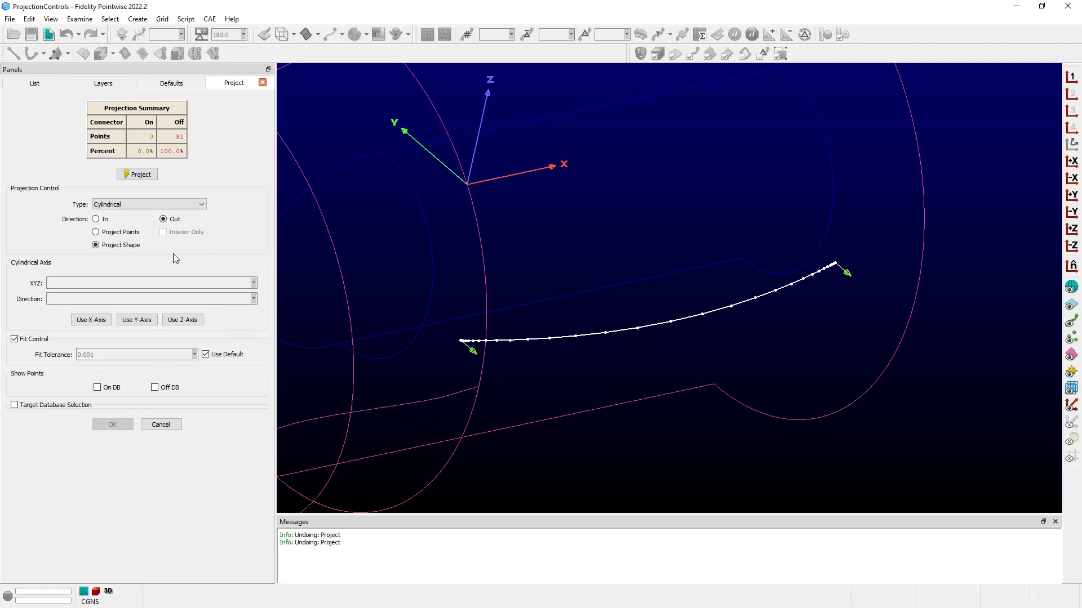
pyautogui.moveTo(205, 246)
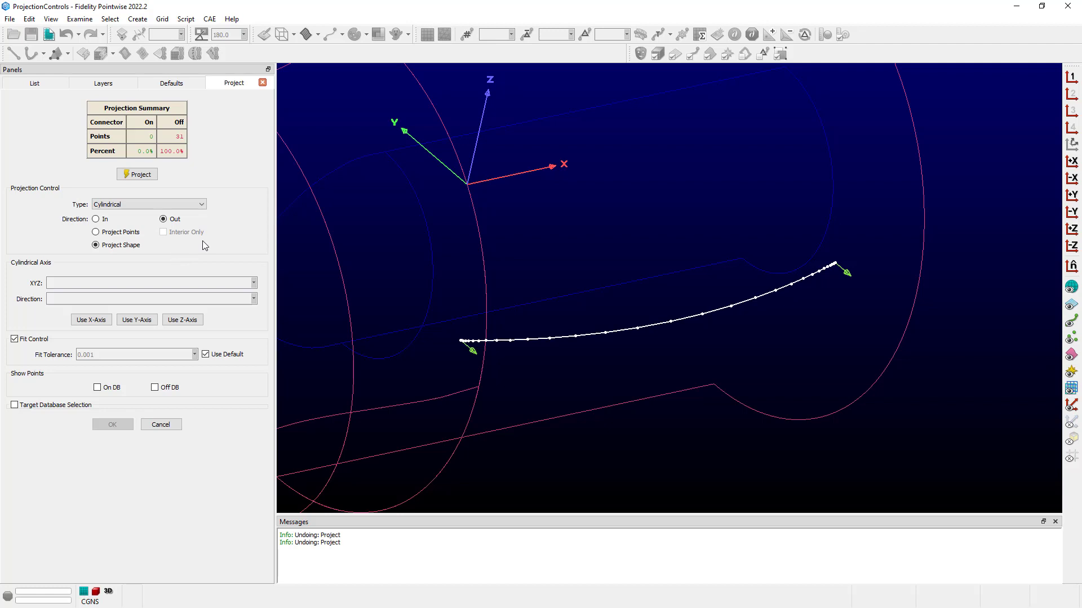
pyautogui.click(138, 174)
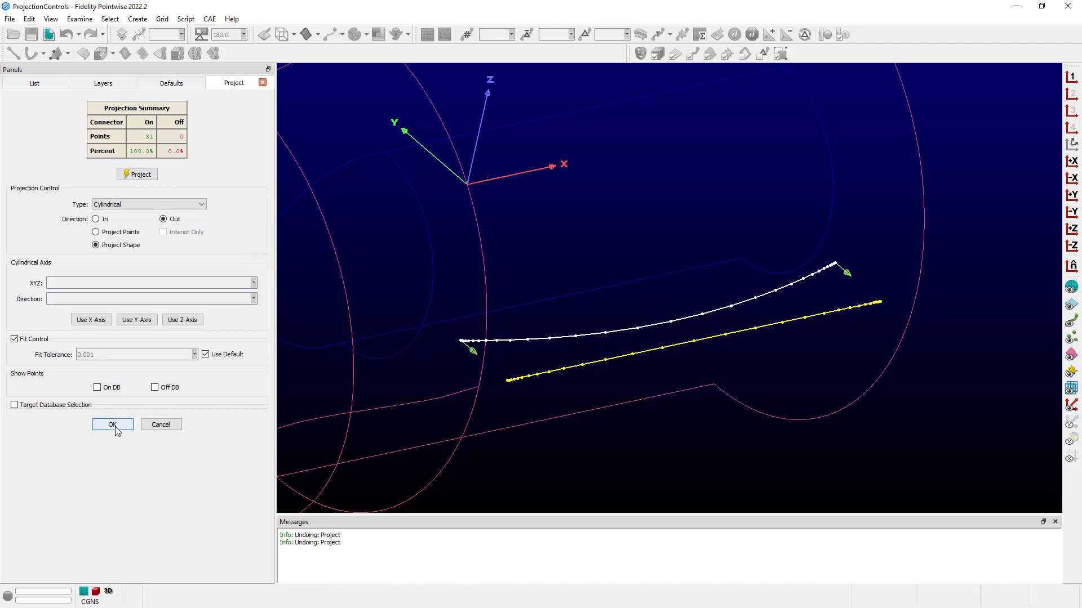
pyautogui.click(112, 424)
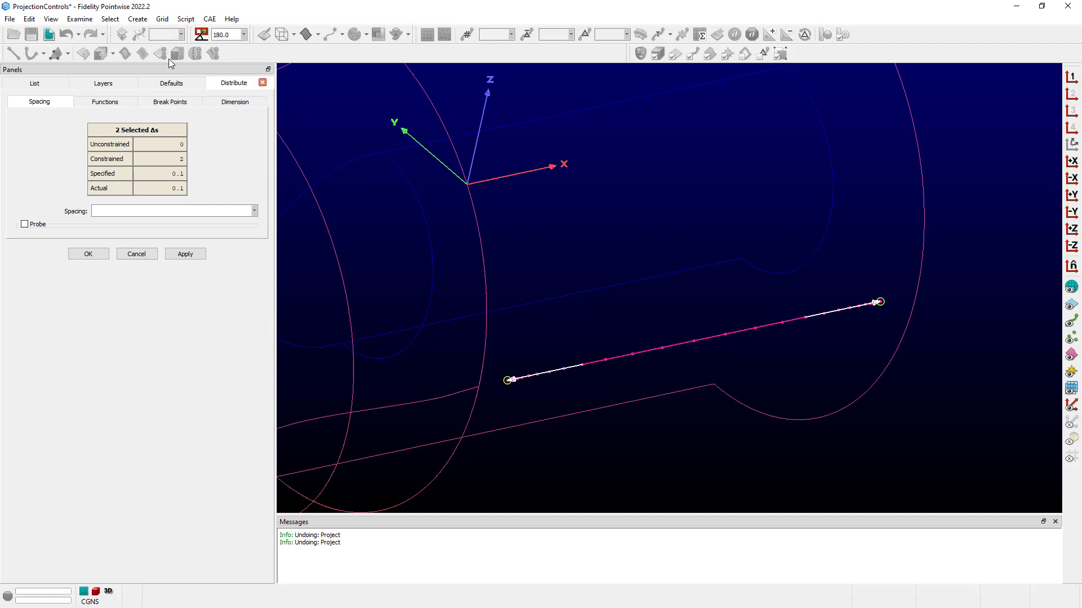
pyautogui.click(105, 101)
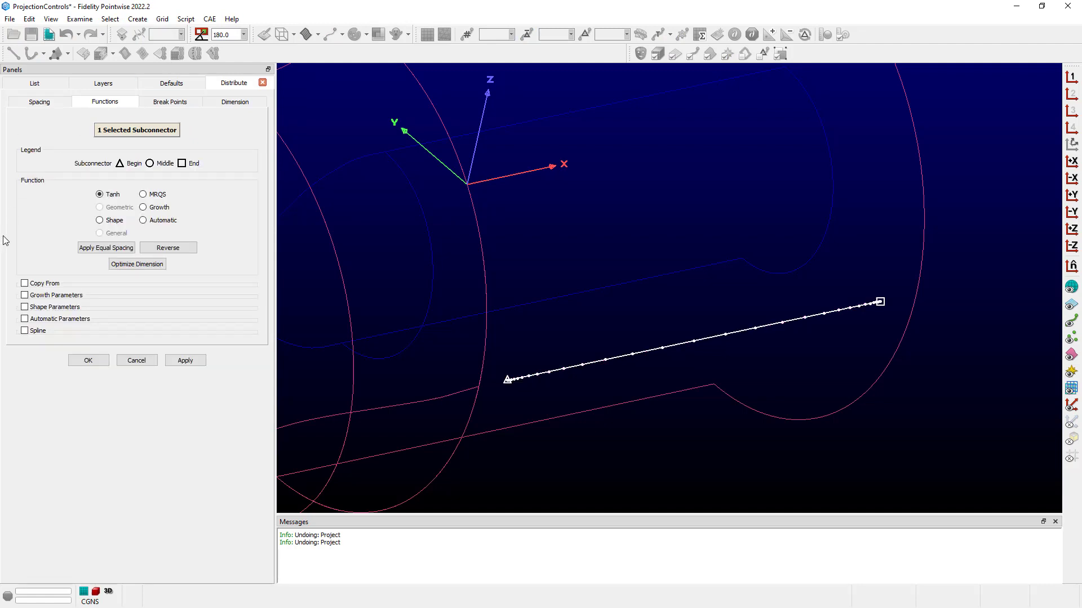
pyautogui.moveTo(117, 212)
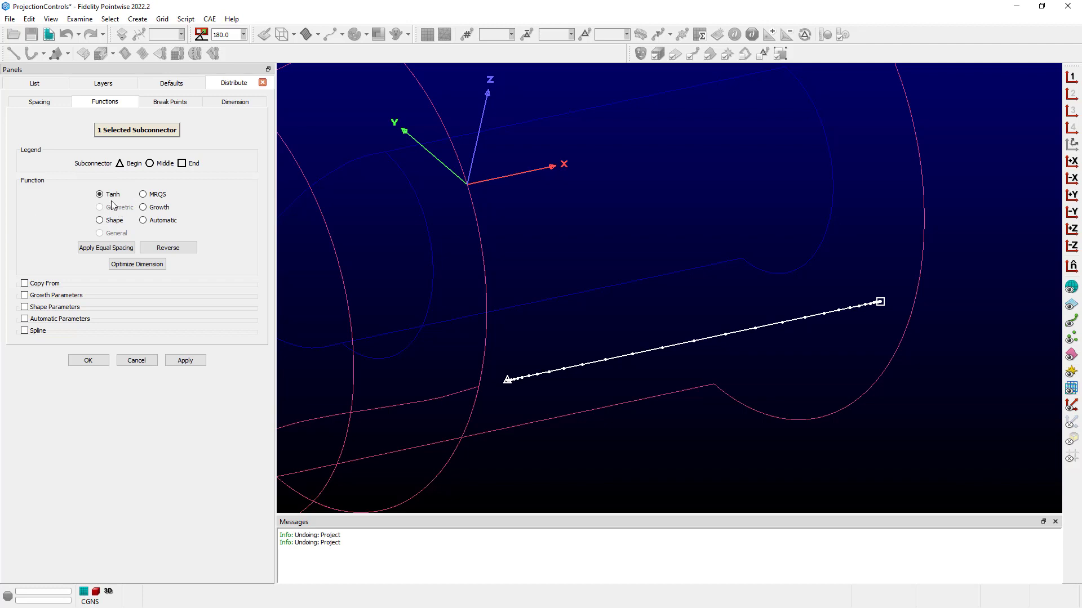
pyautogui.moveTo(47, 214)
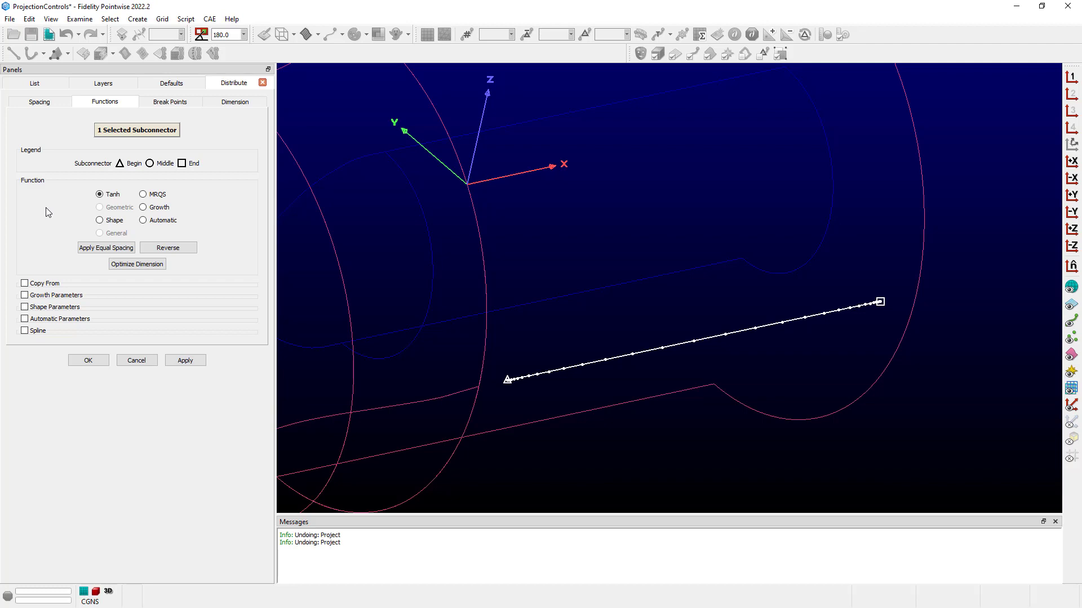
pyautogui.moveTo(130, 295)
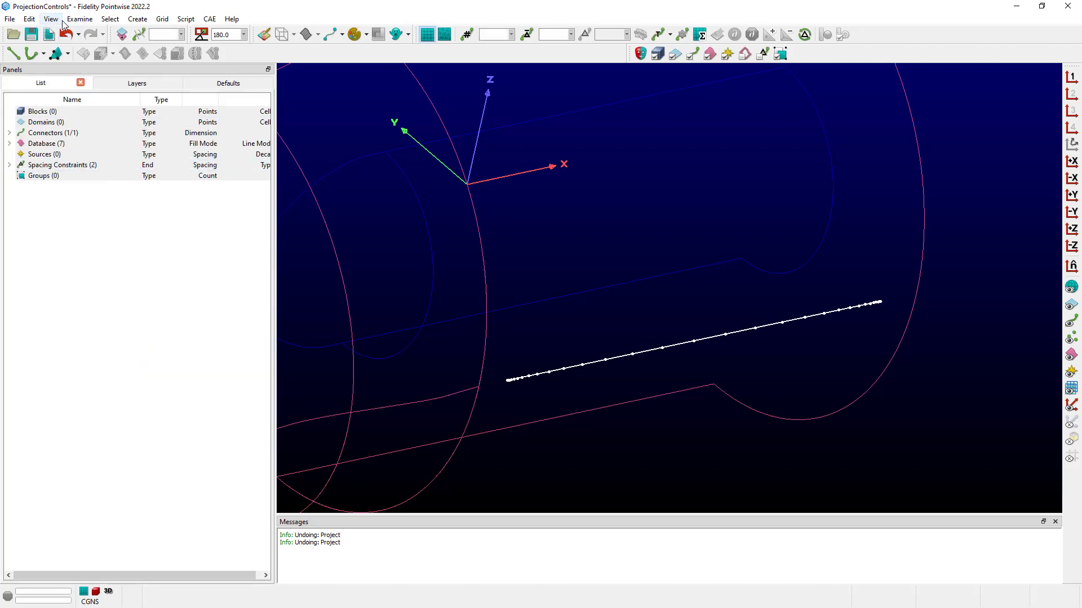
pyautogui.click(28, 19)
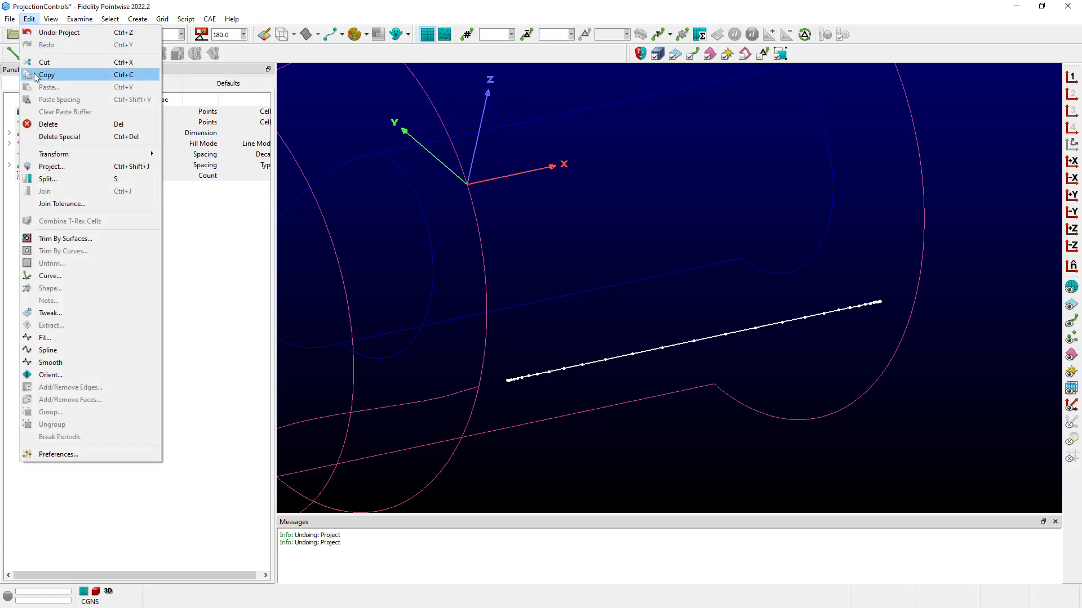
pyautogui.click(50, 276)
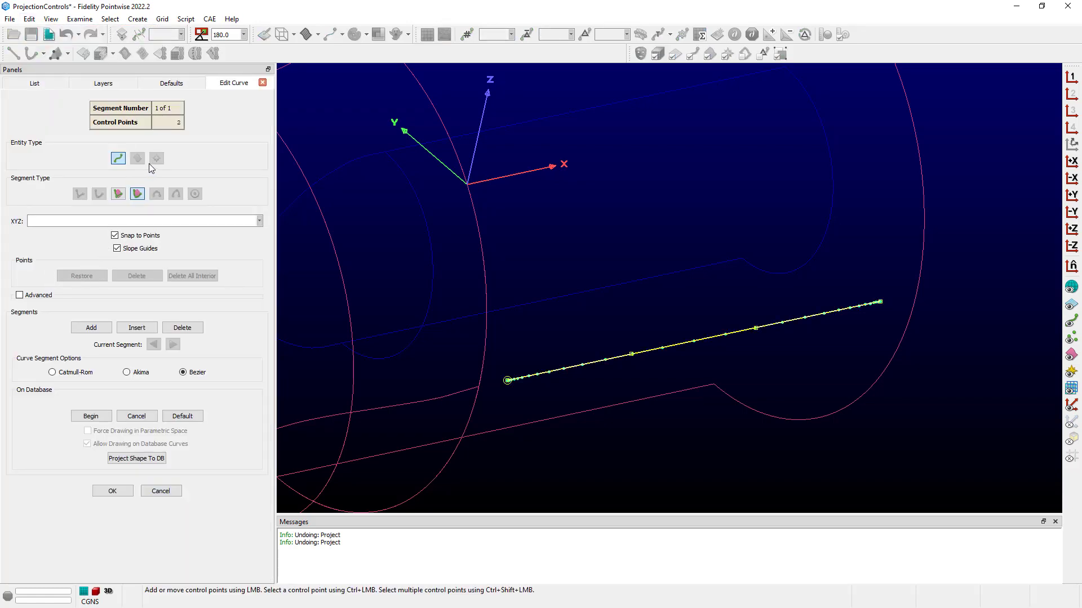
pyautogui.moveTo(216, 447)
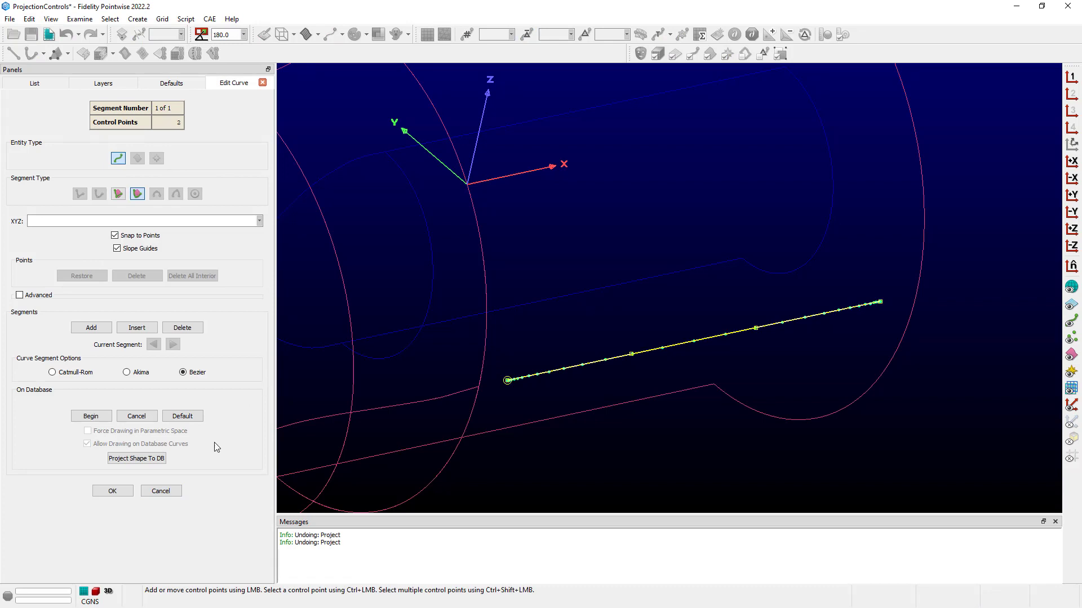
pyautogui.click(111, 491)
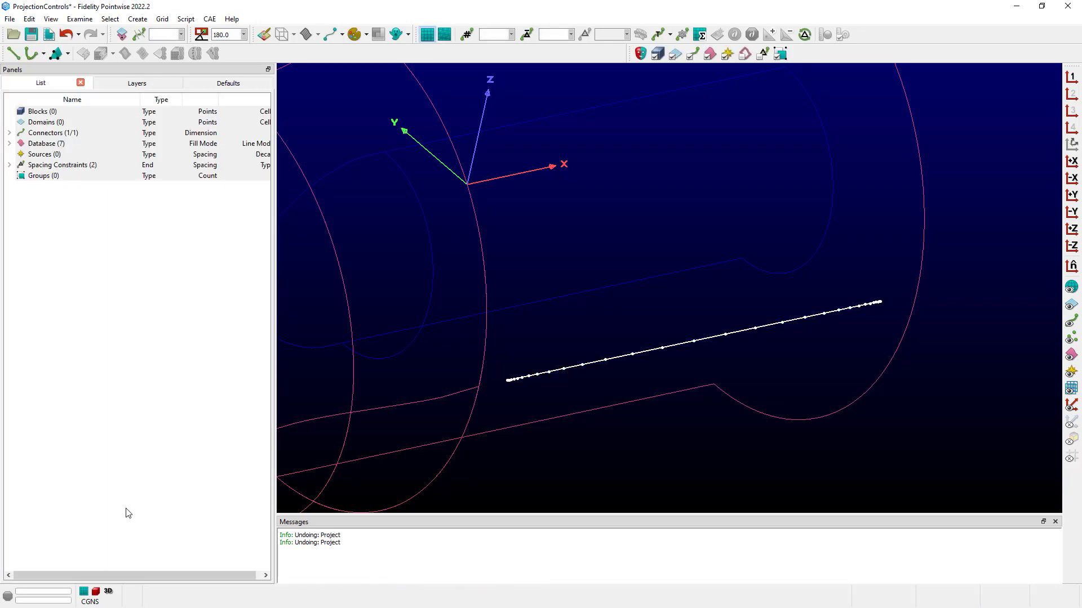